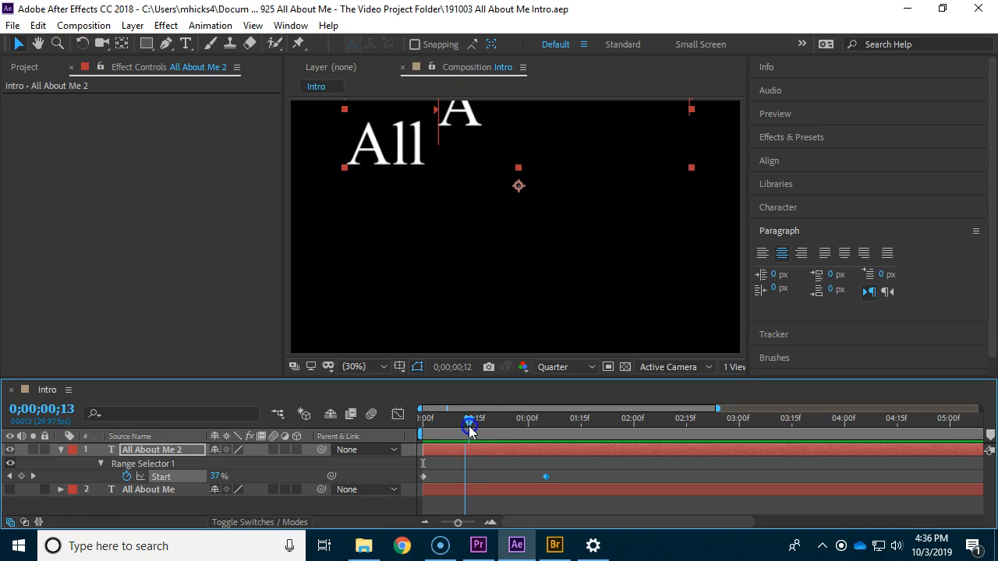
- Preview the Range Selector animation, then delete the old animator from the All About Me 2 layer
drag(469, 429, 540, 429)
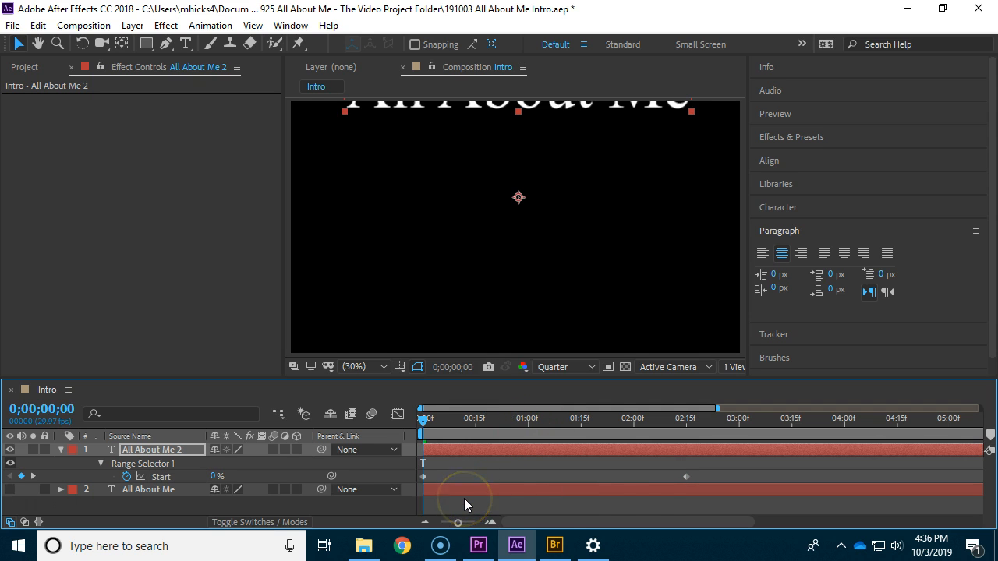
click(100, 449)
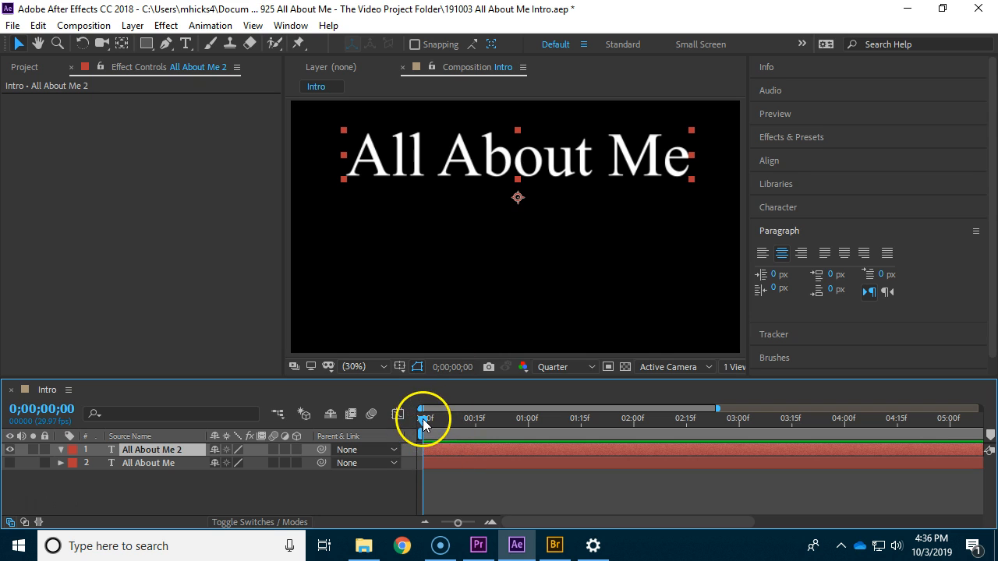
mouse_move(480, 210)
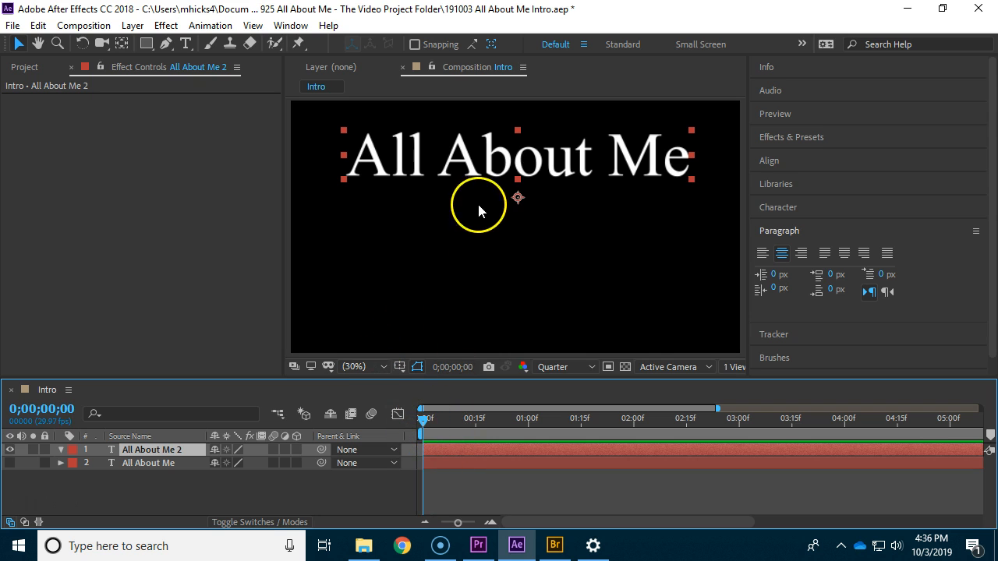
mouse_move(636, 181)
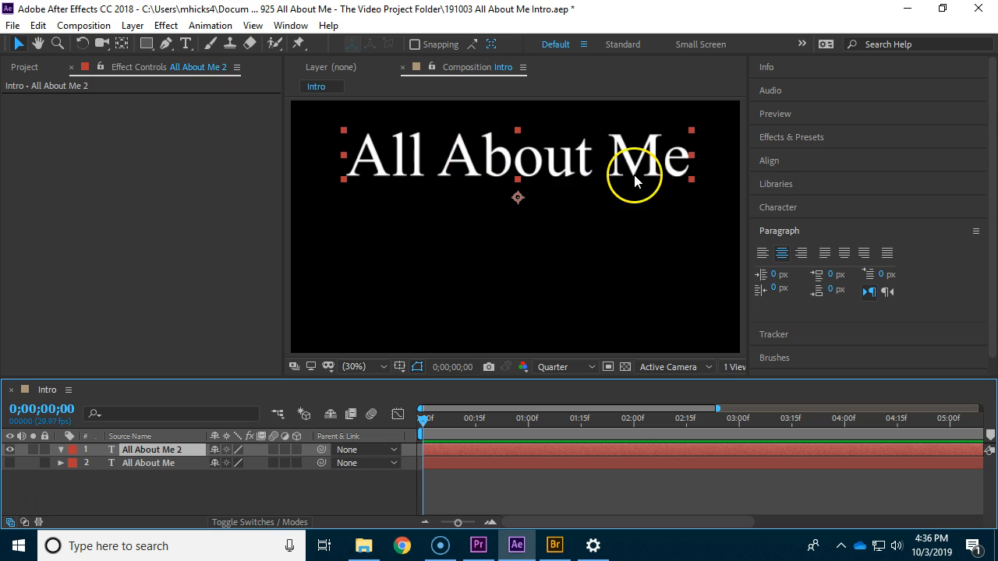
- Preview the Fade Up And Flip Animate In preset in Bridge and apply it to the title
click(555, 545)
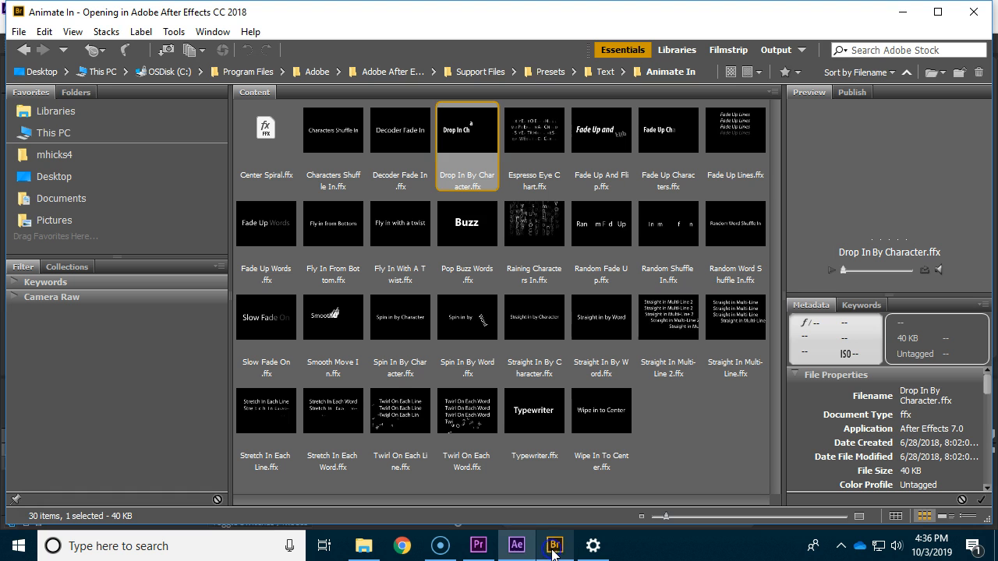
click(602, 131)
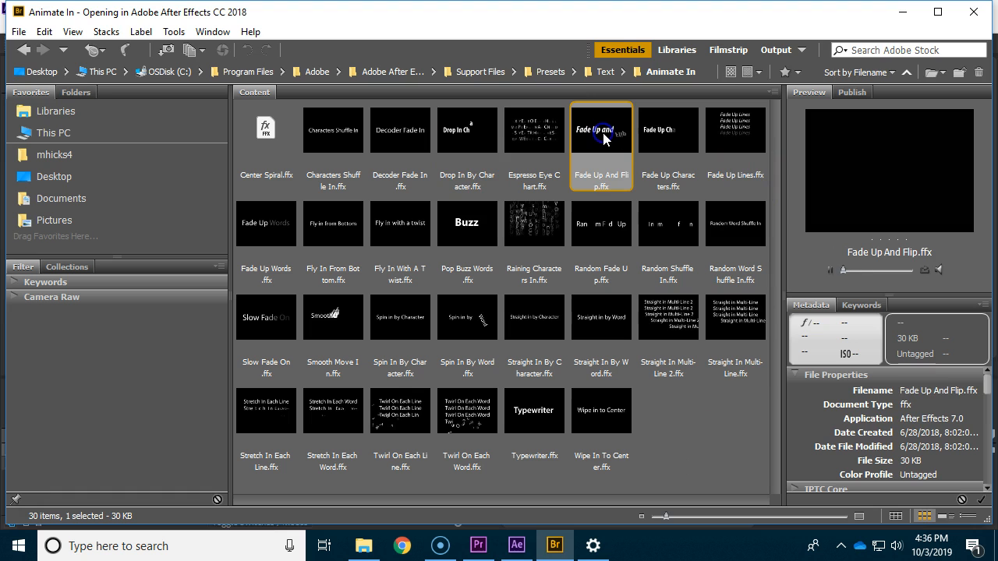
click(602, 129)
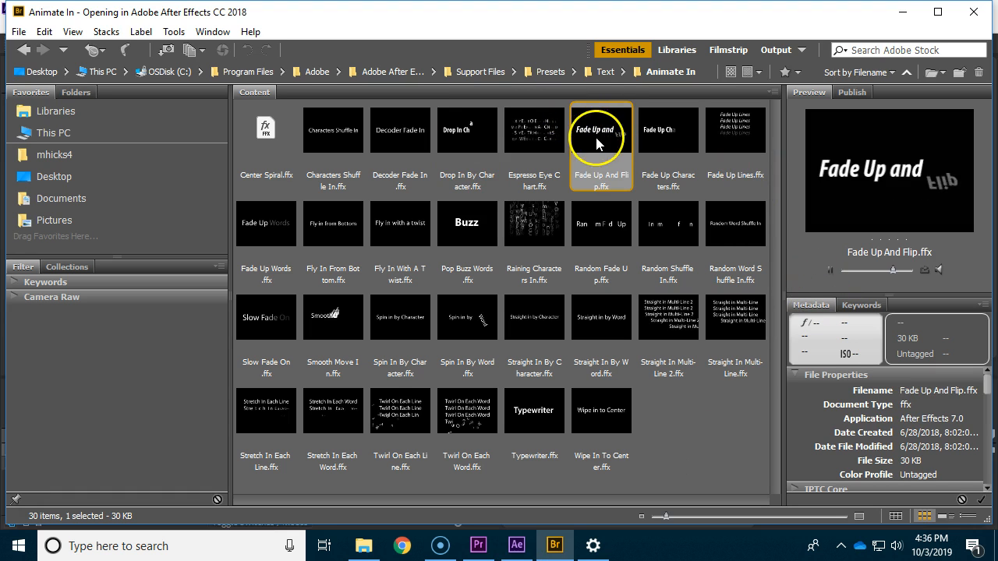
click(518, 546)
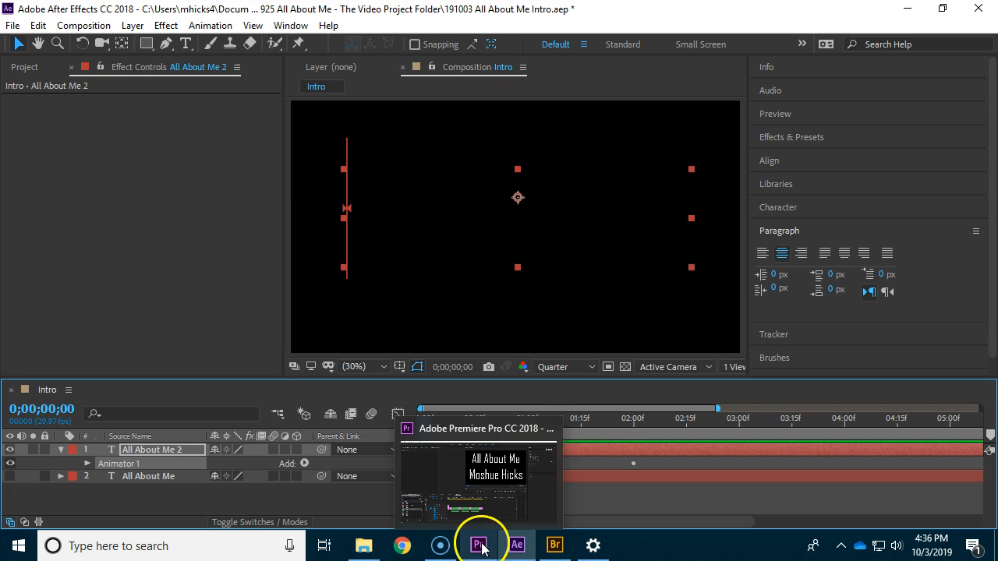
click(555, 546)
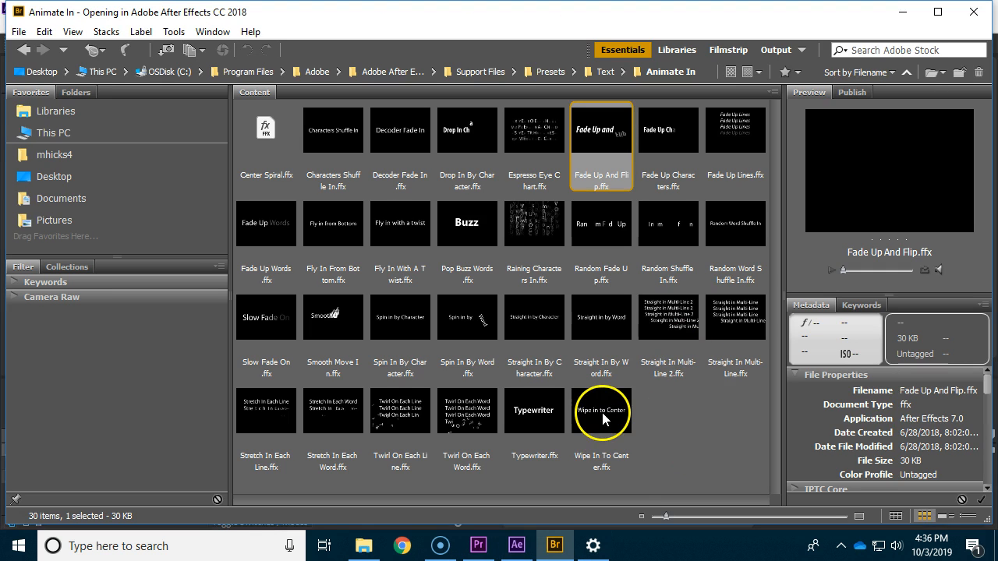
click(602, 412)
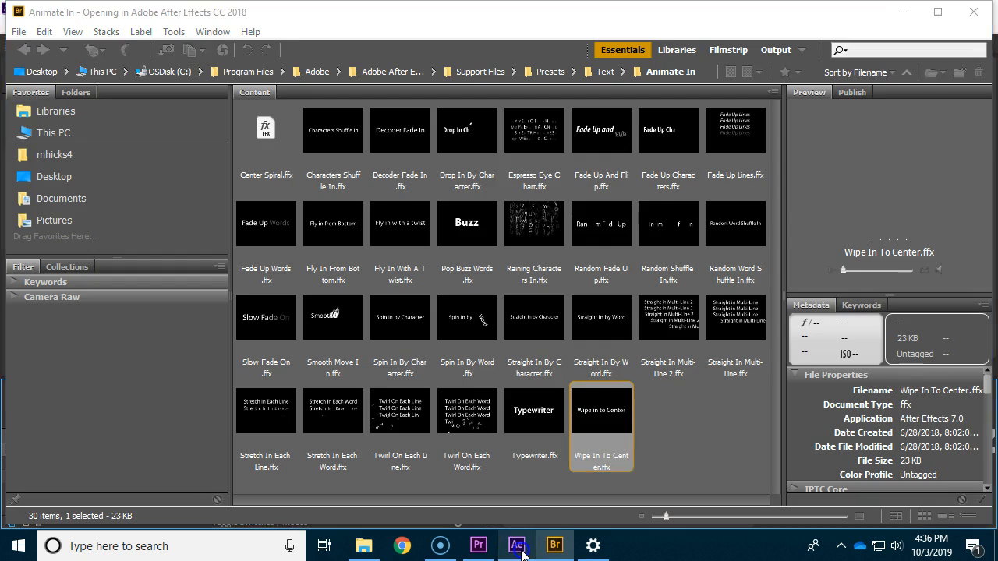
click(516, 546)
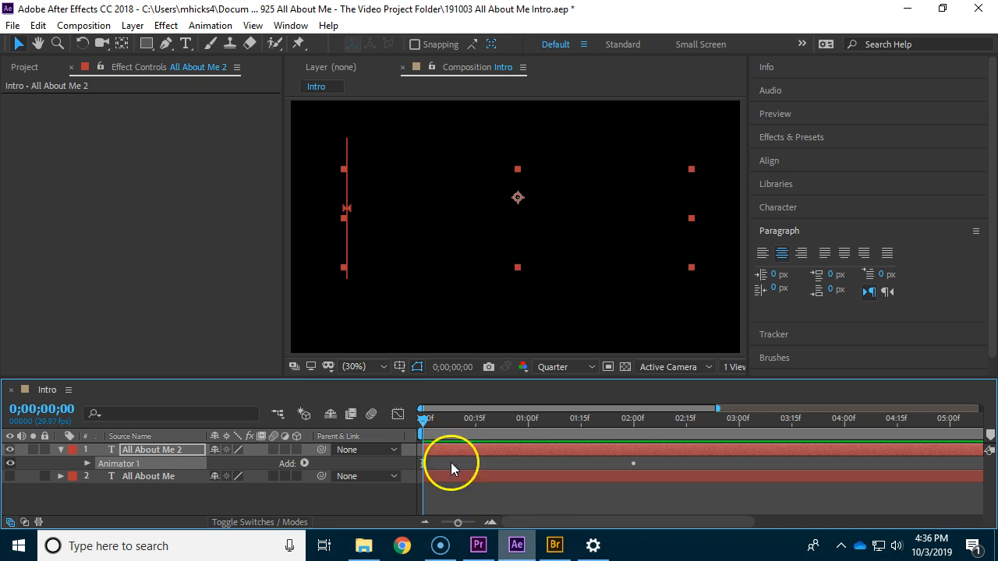
- Scrub from 0 to 2:00 to watch the title type on, then return to Bridge's Text presets
drag(424, 418, 486, 417)
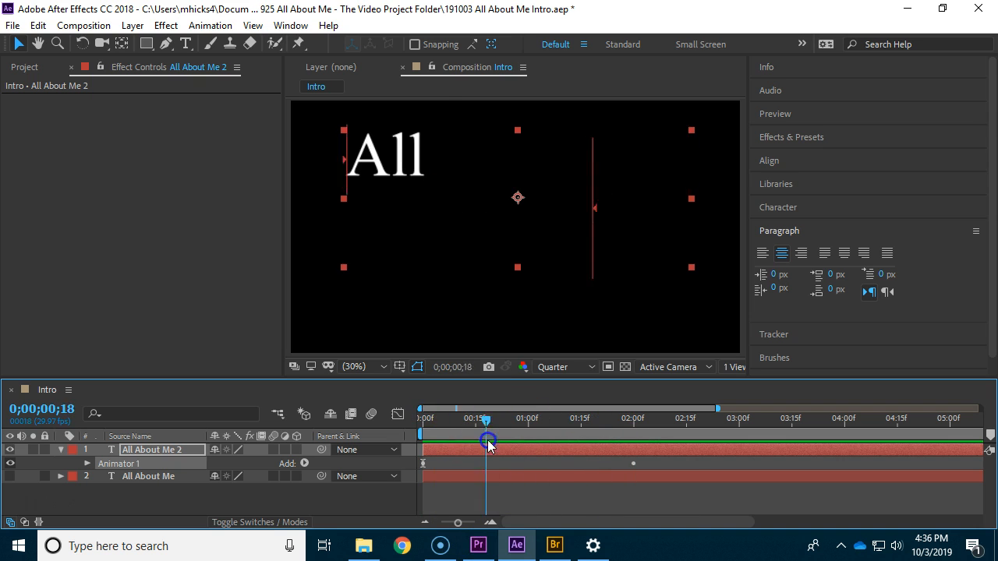
drag(487, 446, 633, 446)
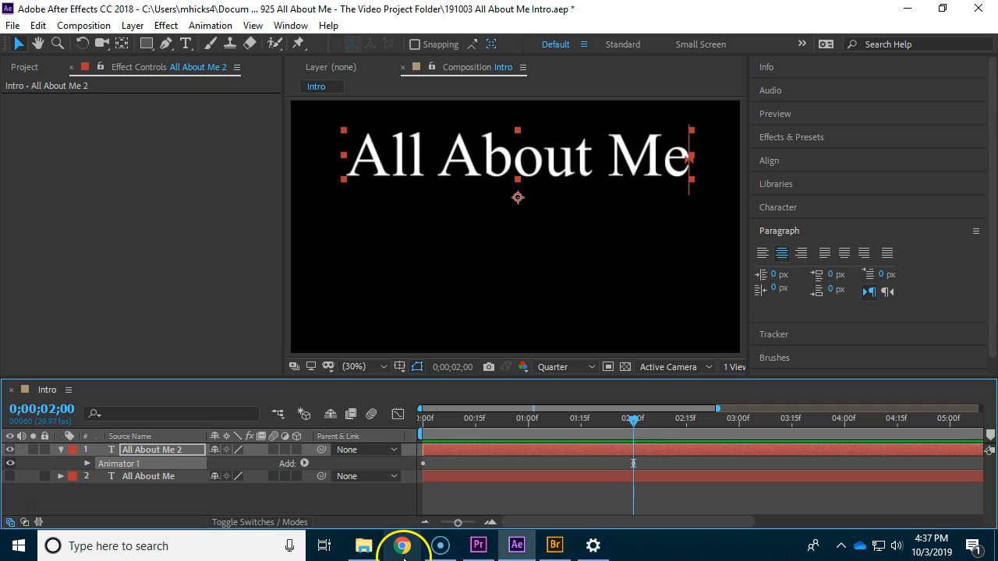
click(555, 546)
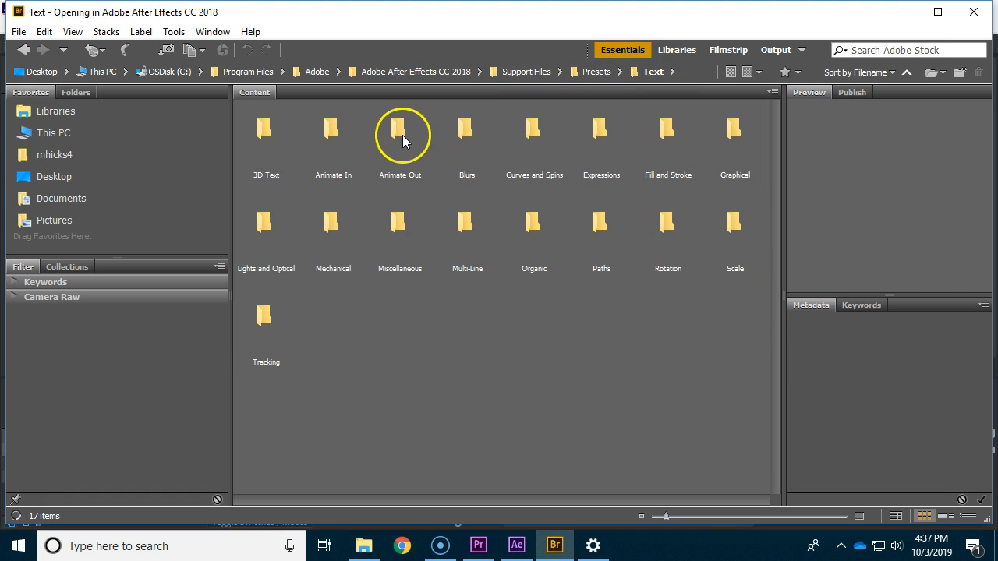
- Choose Fade Out Slow from the Animate Out folder and send it to the After Effects title
double_click(399, 128)
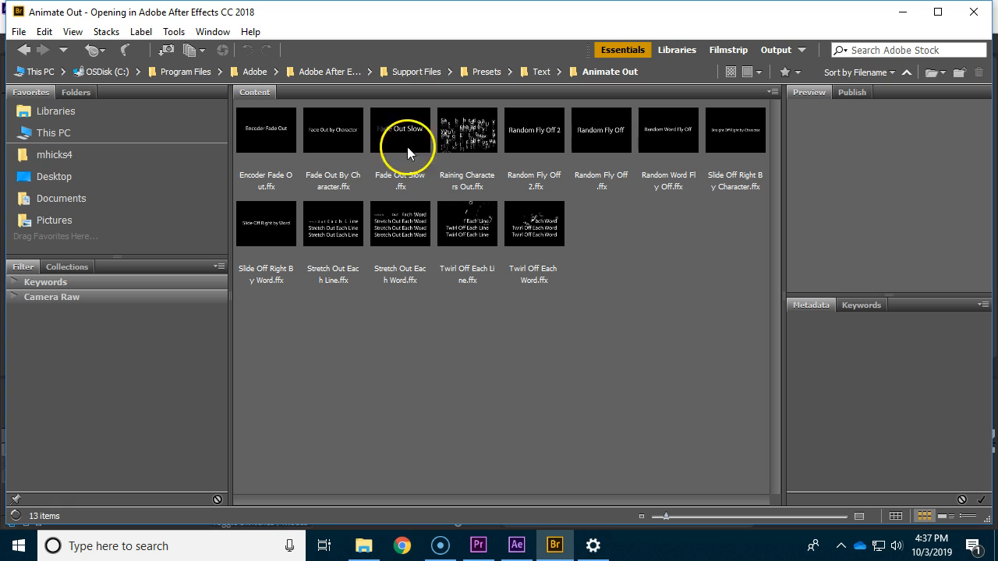
click(399, 131)
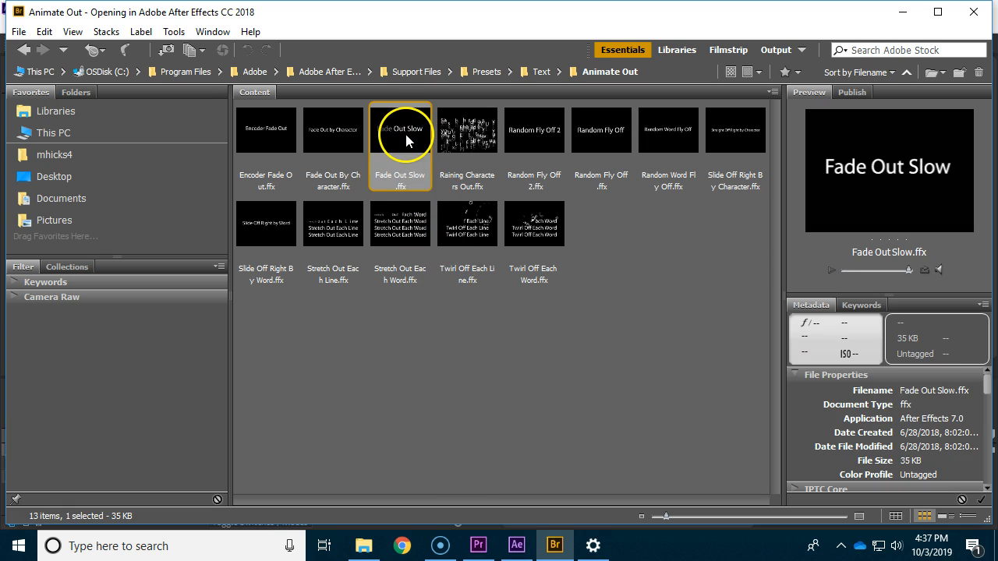
click(516, 546)
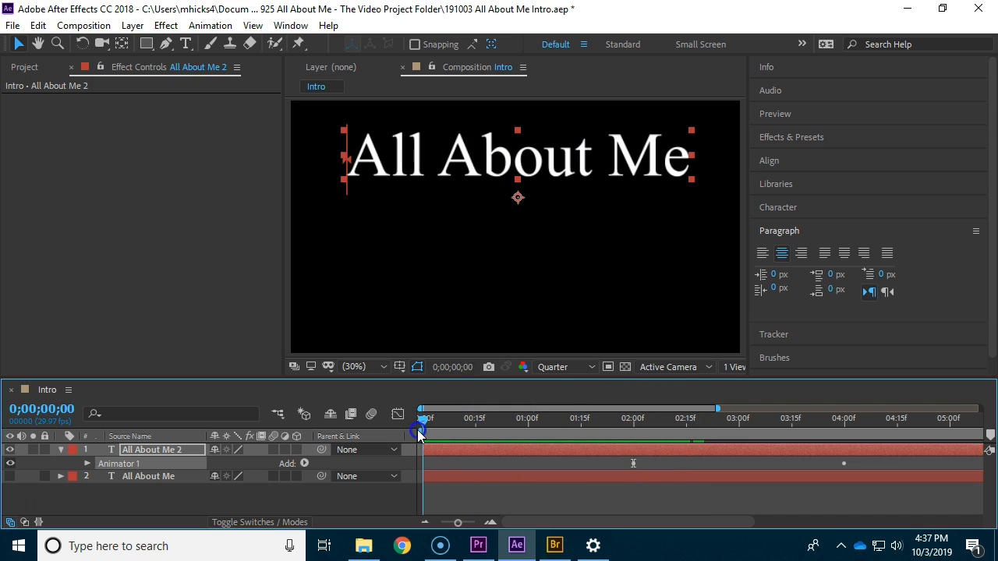
- Preview the animation from the start and select the original All About Me layer at two seconds
drag(421, 435, 630, 435)
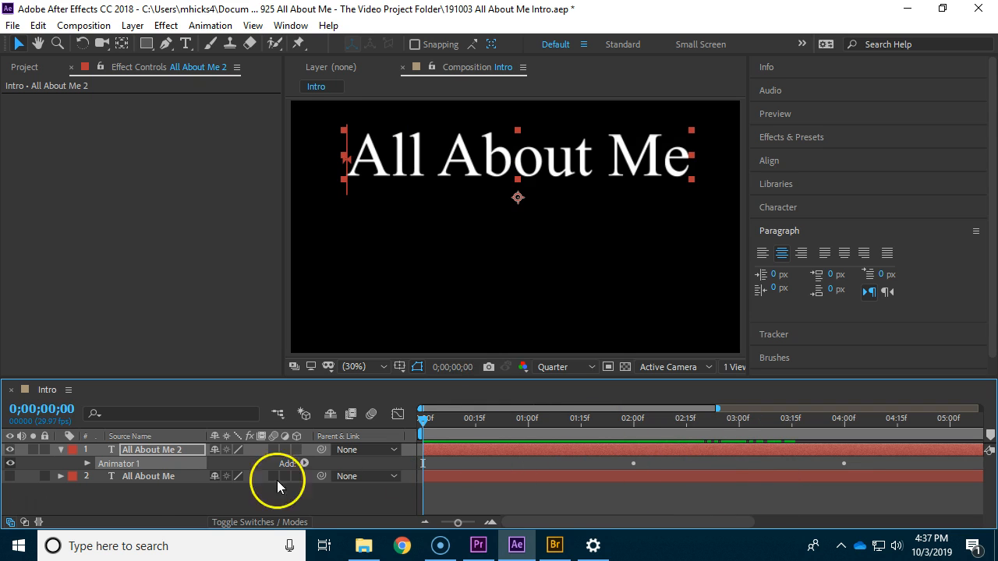
click(148, 476)
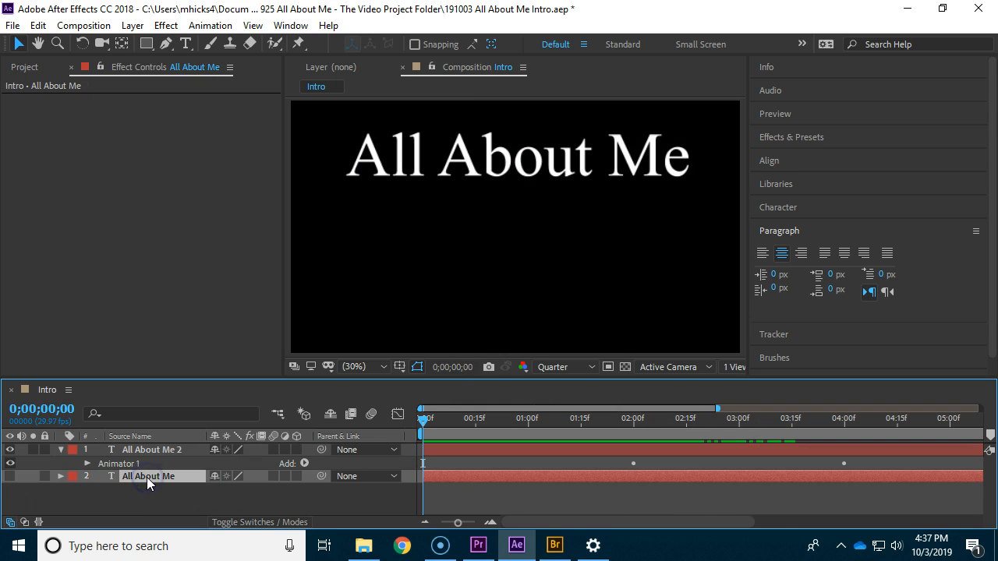
click(146, 477)
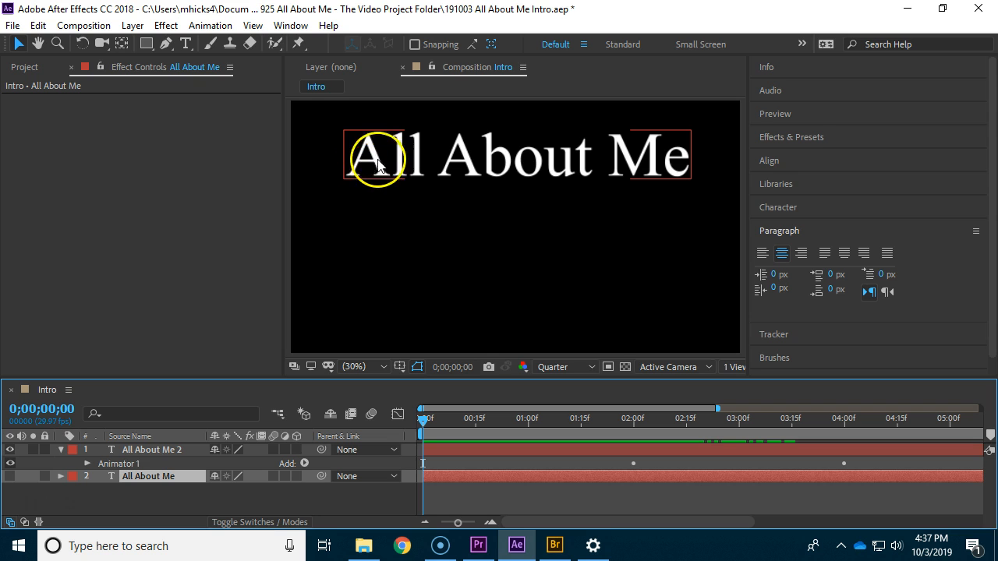
mouse_move(600, 170)
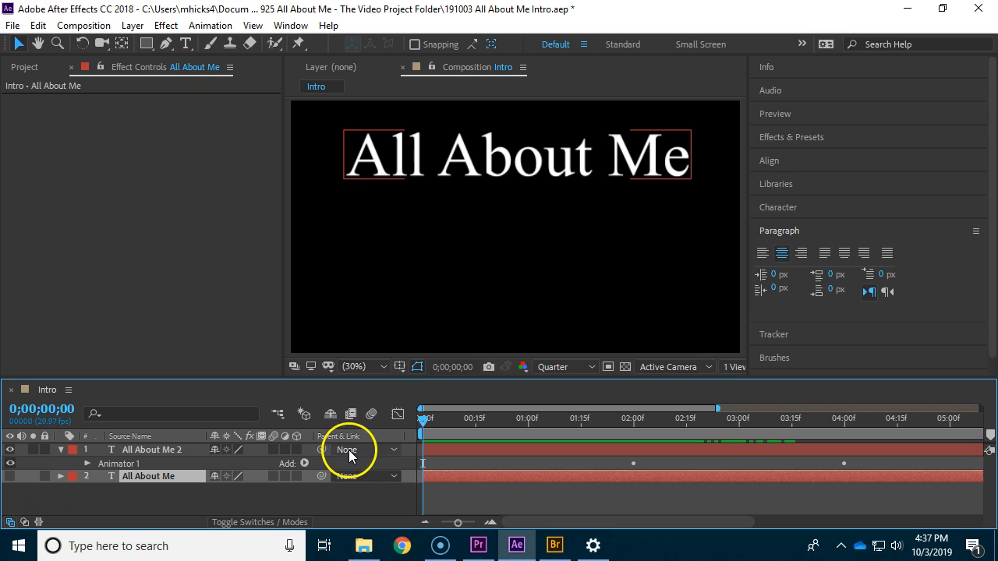
mouse_move(471, 456)
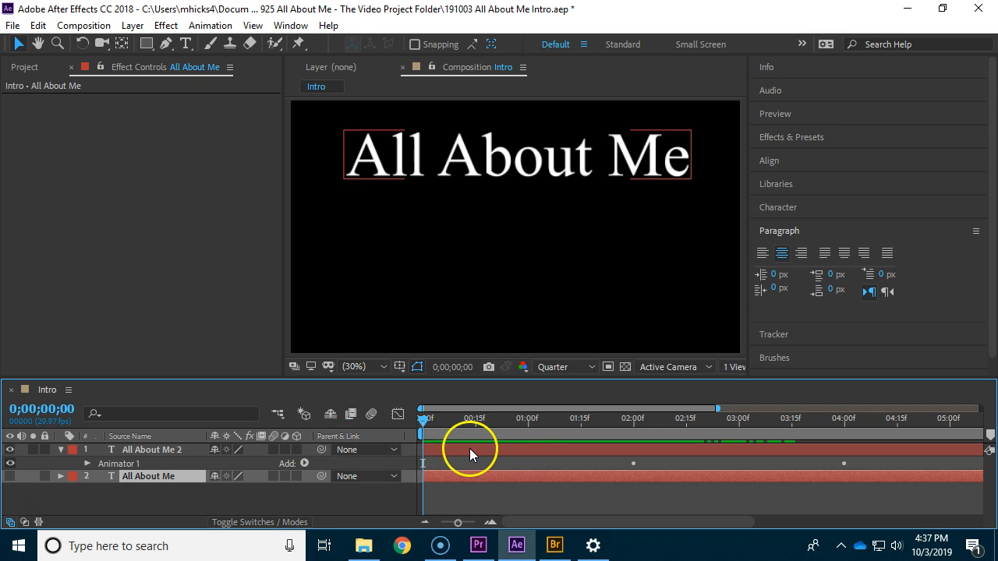
click(633, 408)
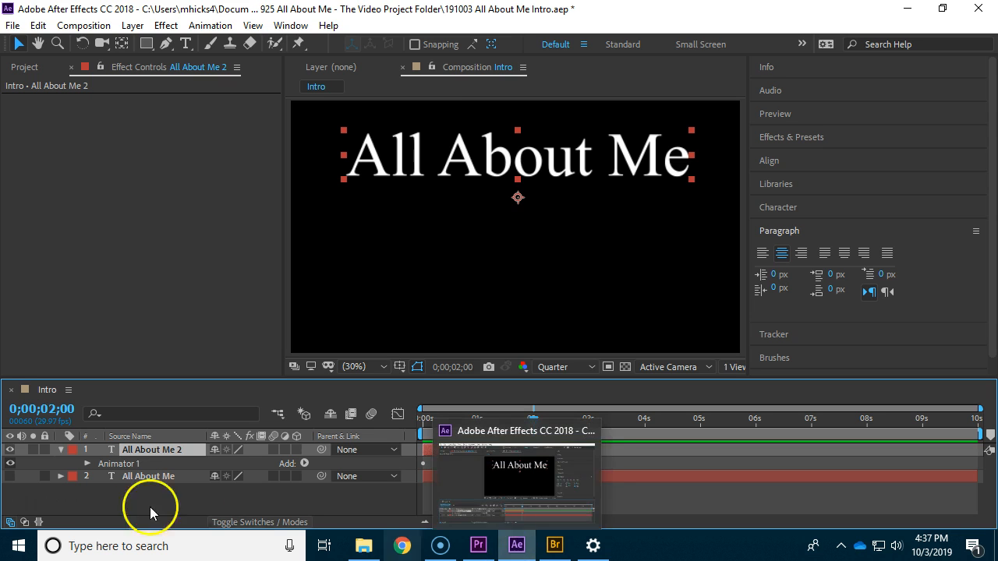
- Duplicate the title layer so All About Me 3 appears starting around two seconds
click(131, 25)
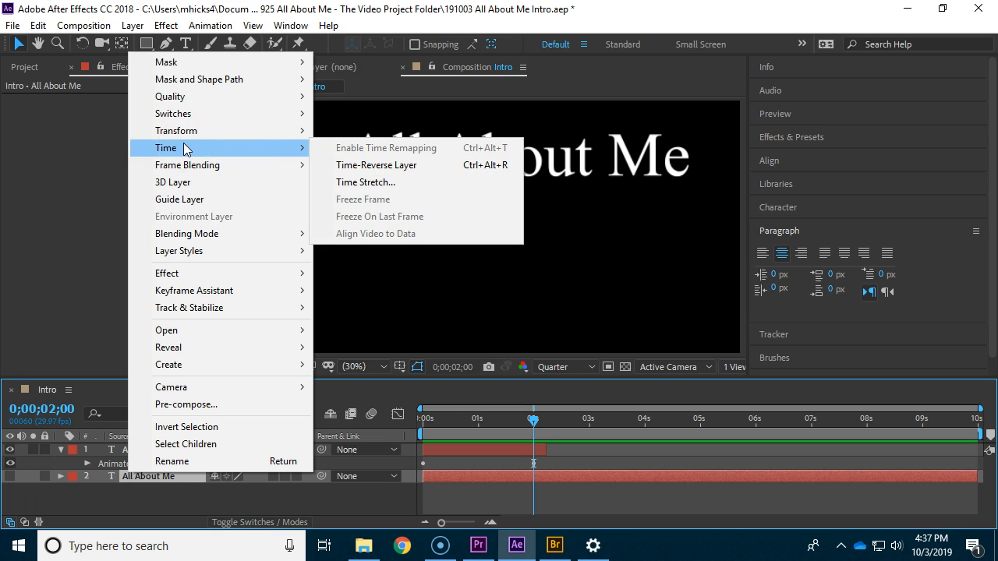
mouse_move(200, 78)
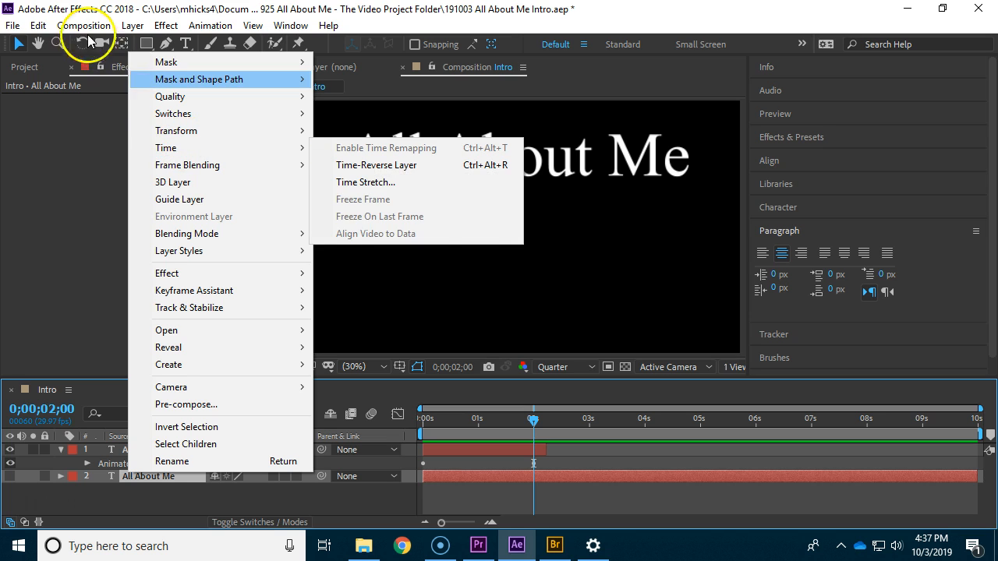
click(72, 224)
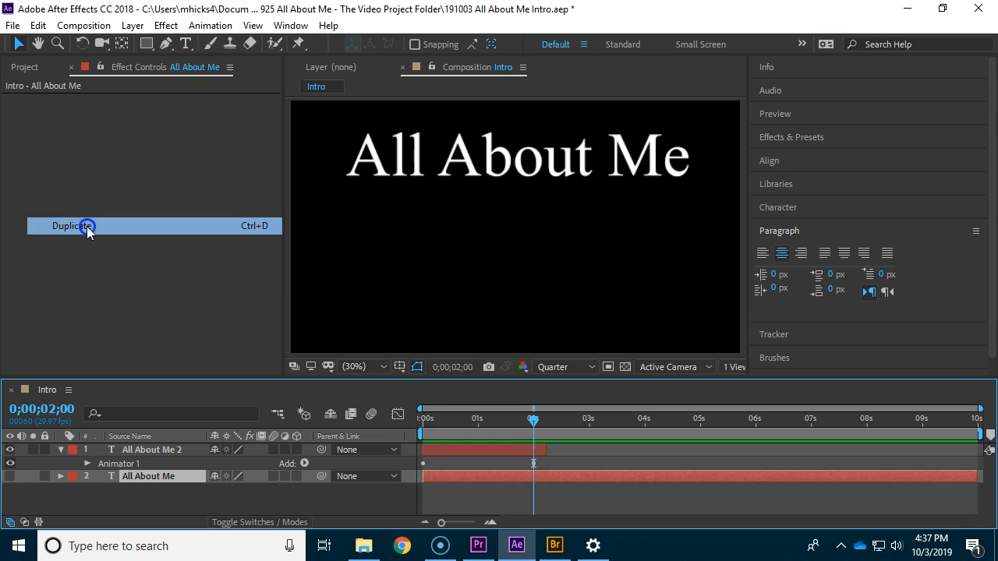
click(74, 224)
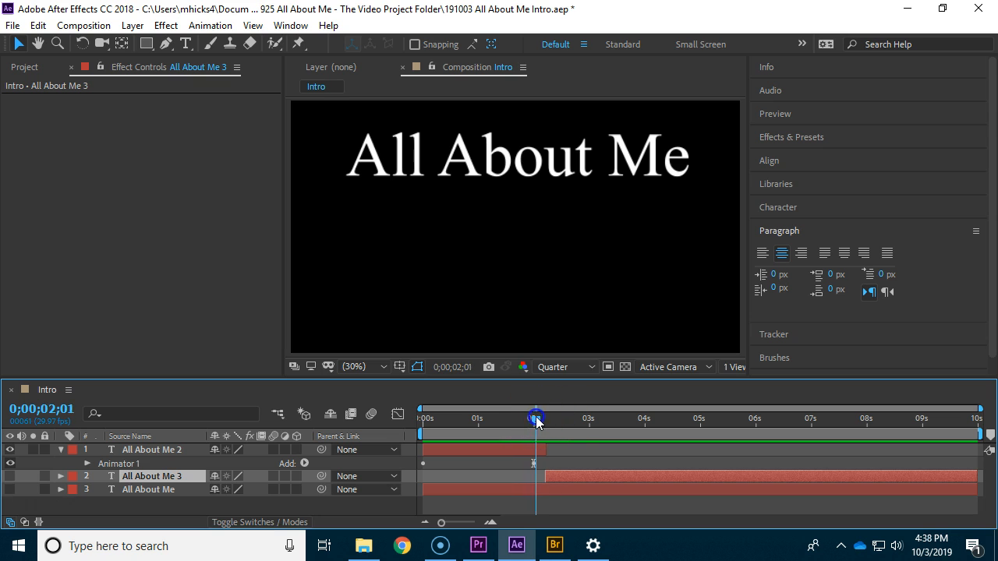
- Scrub around 2–3 seconds, toggle the original layer's visibility, and settle just after 2 seconds
drag(537, 418, 549, 418)
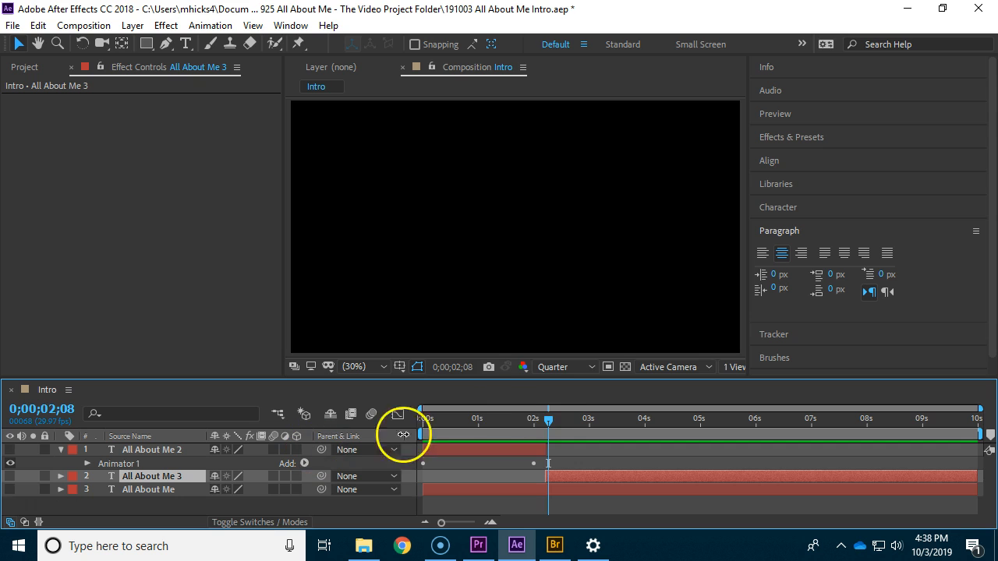
drag(548, 418, 586, 418)
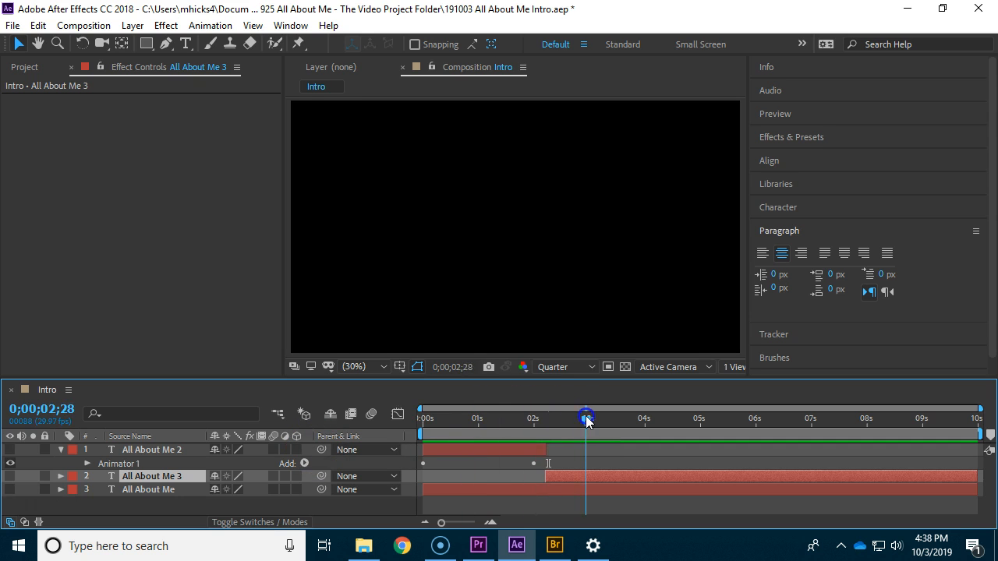
click(9, 477)
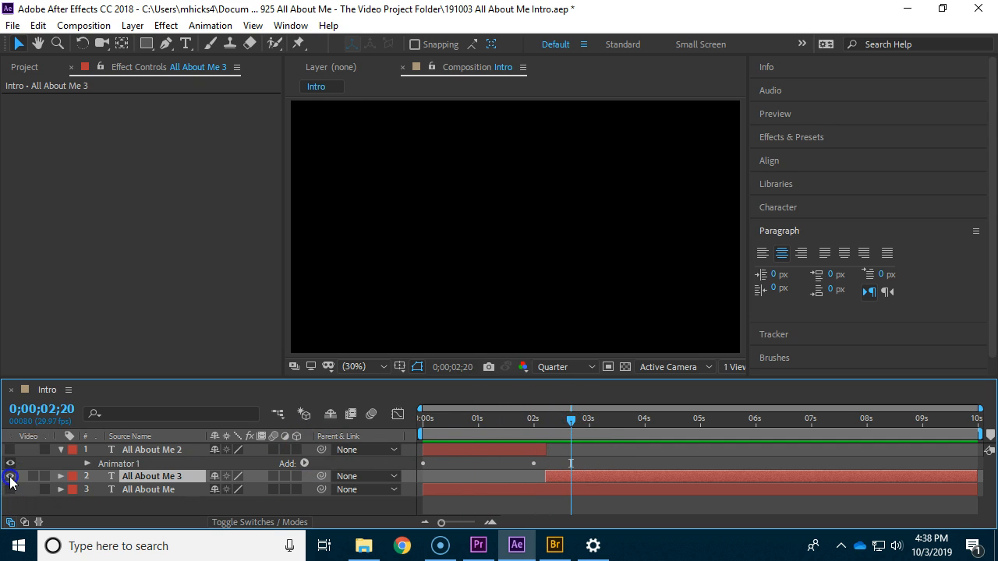
drag(570, 418, 521, 418)
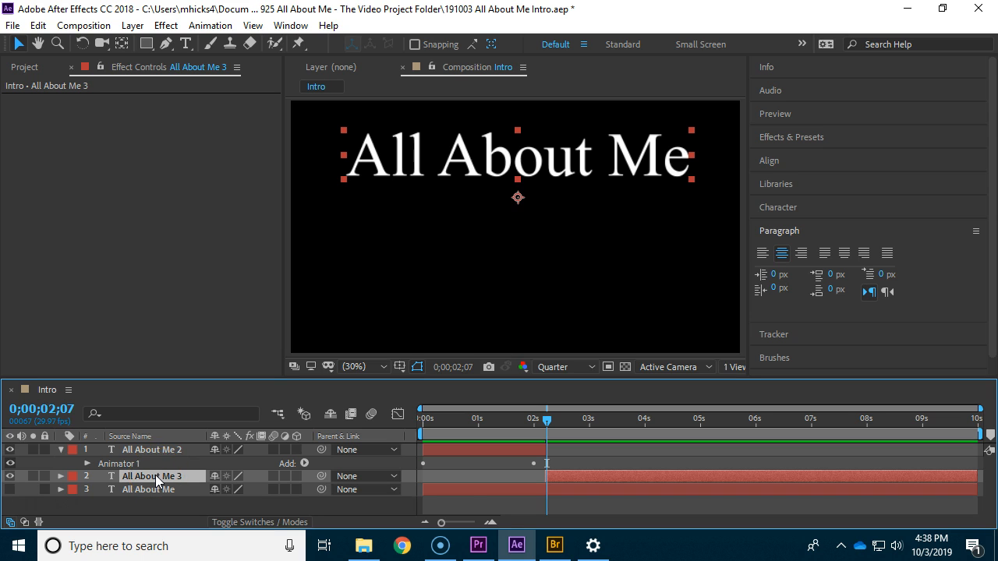
click(555, 546)
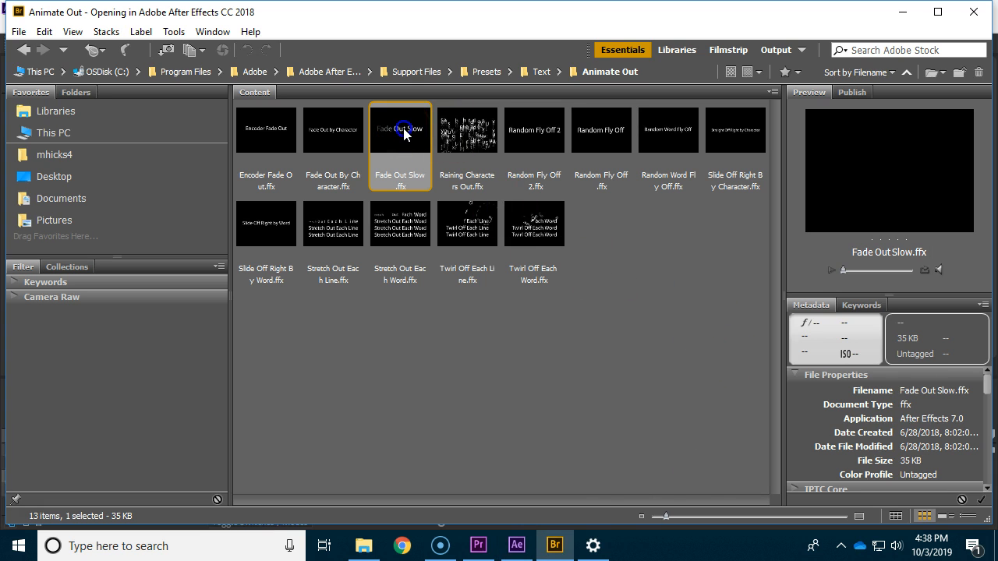
- Apply Fade Out Slow to the second title layer and preview the fade-out past 2 seconds
click(516, 546)
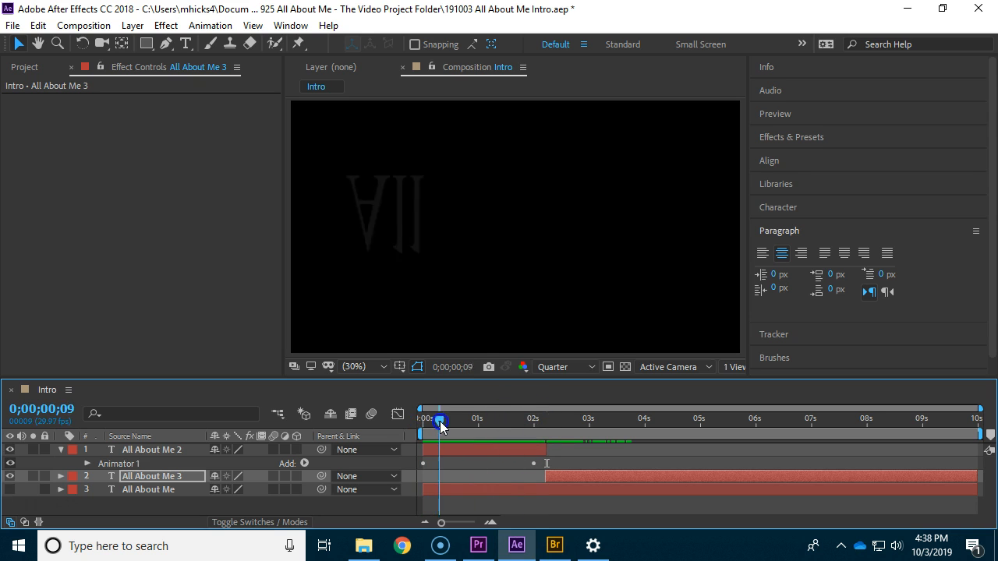
drag(439, 424, 496, 424)
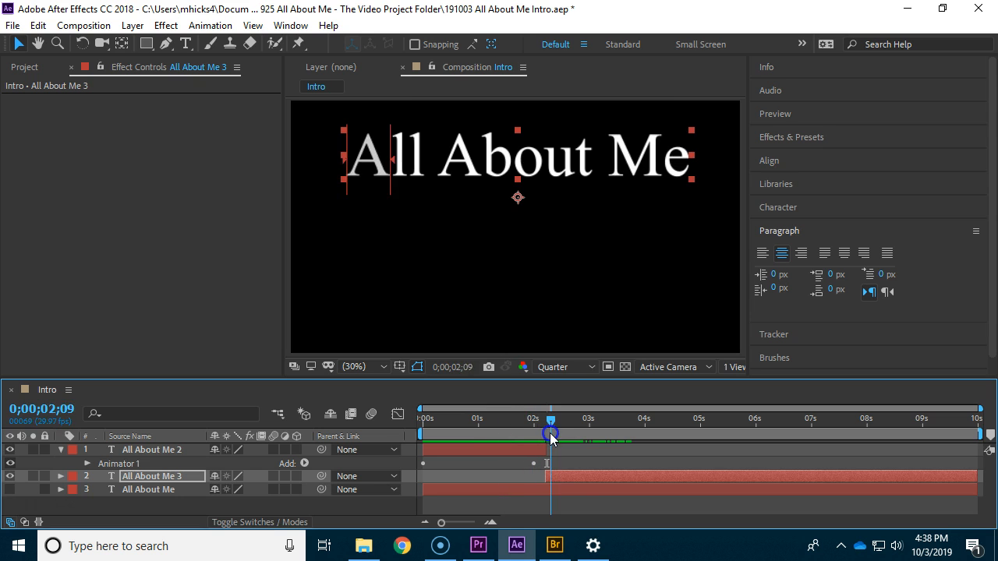
drag(552, 433, 642, 433)
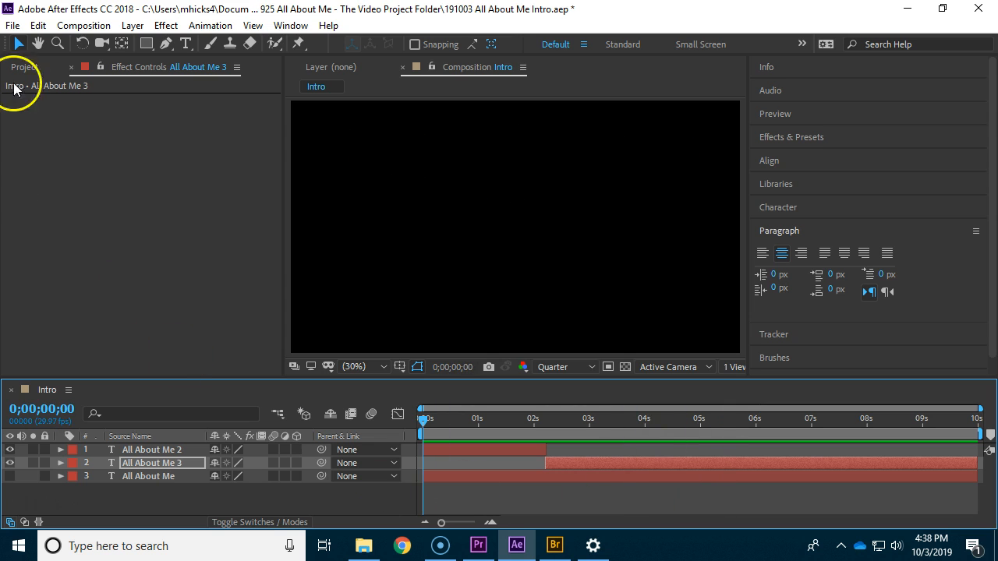
- Save As into the All About Me folder on Home (H:), replacing the existing project file
click(12, 25)
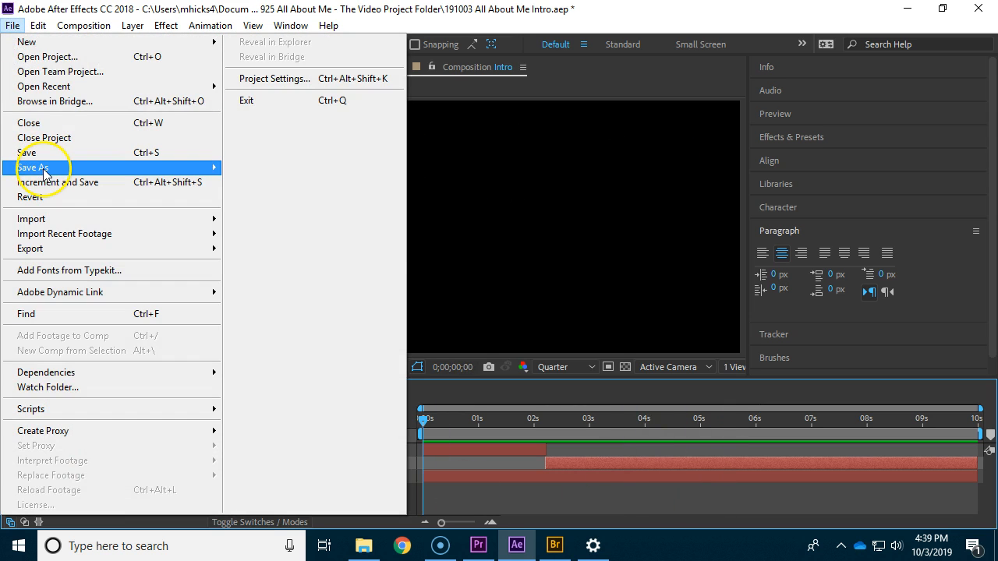
click(31, 168)
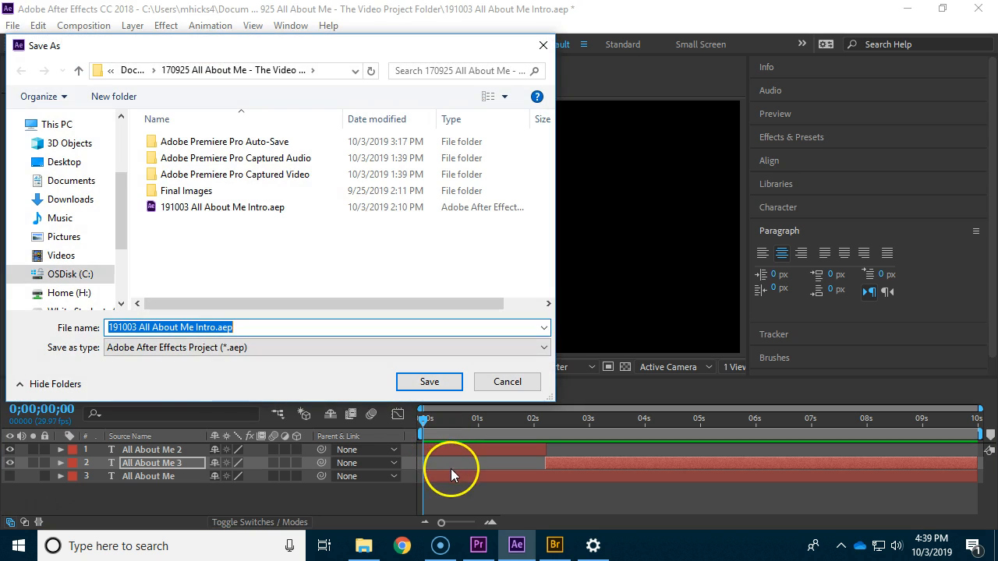
mouse_move(69, 294)
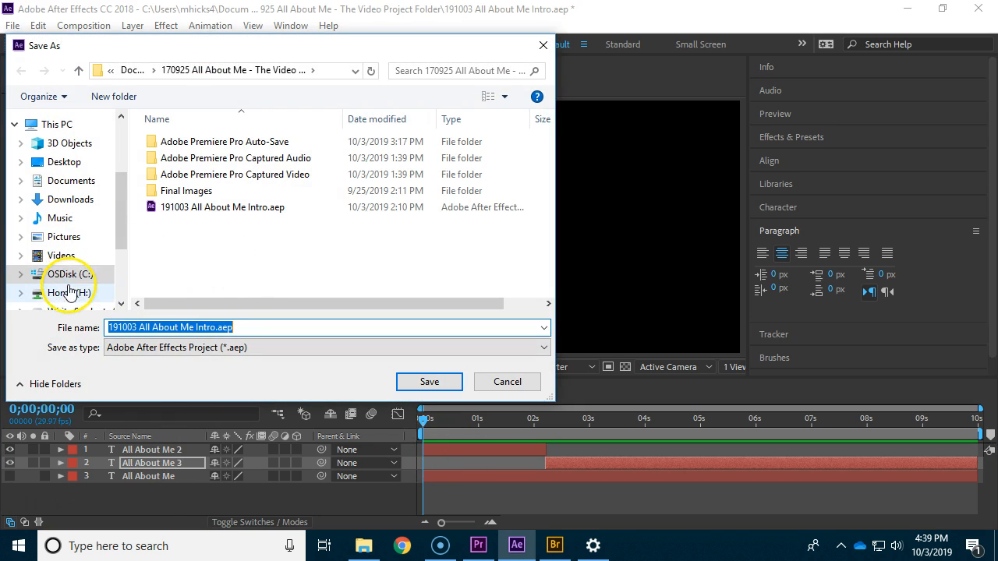
click(69, 293)
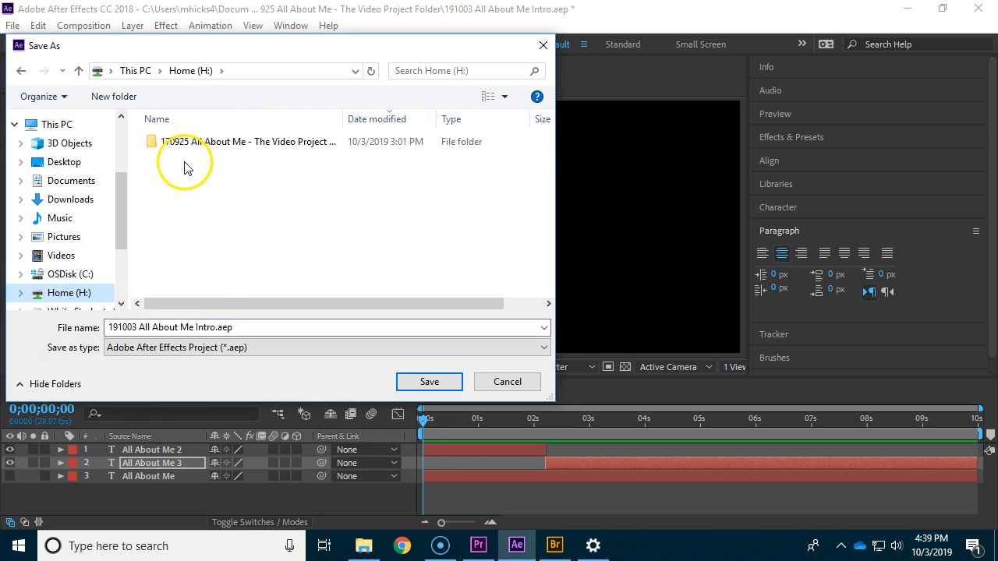
click(249, 140)
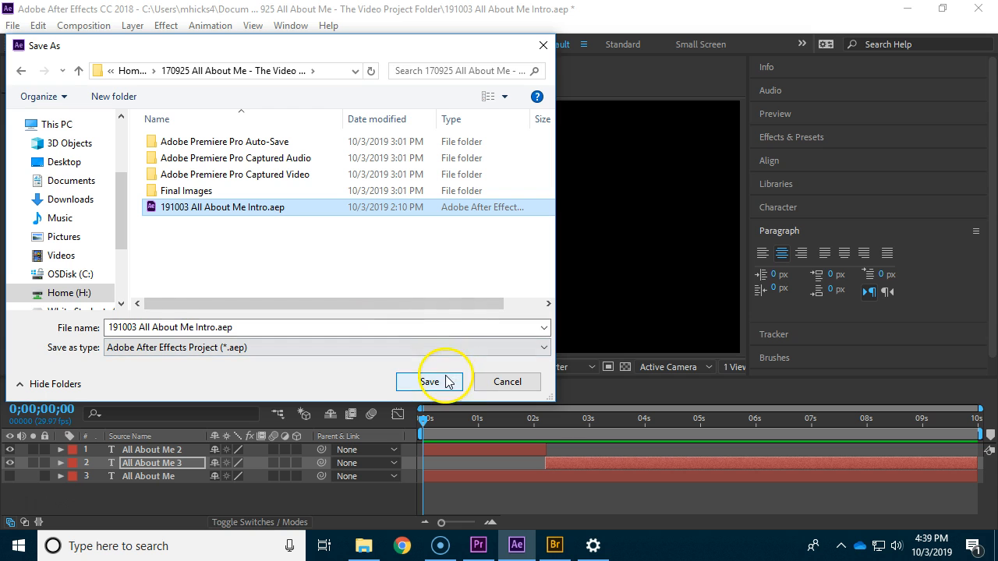
click(429, 381)
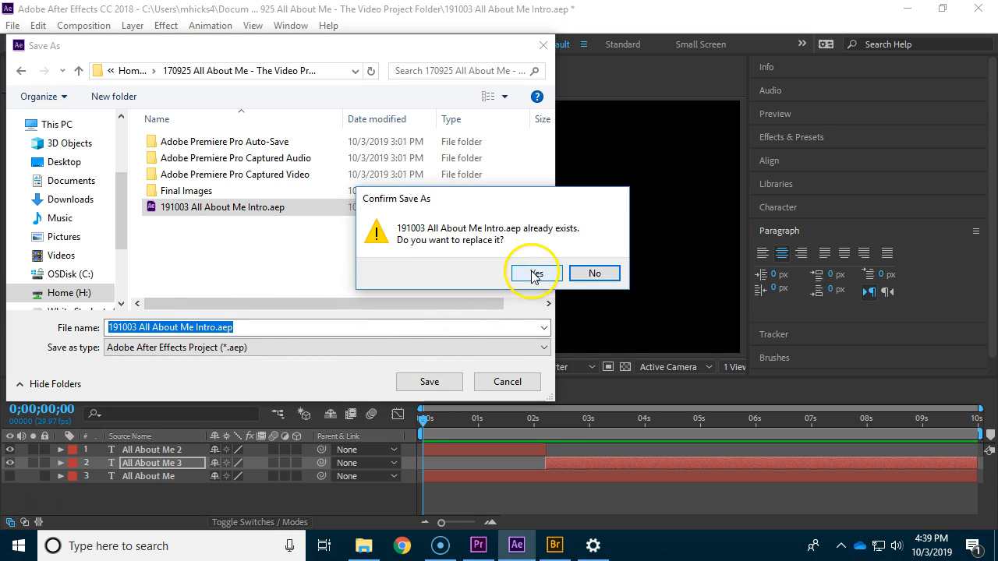
click(534, 274)
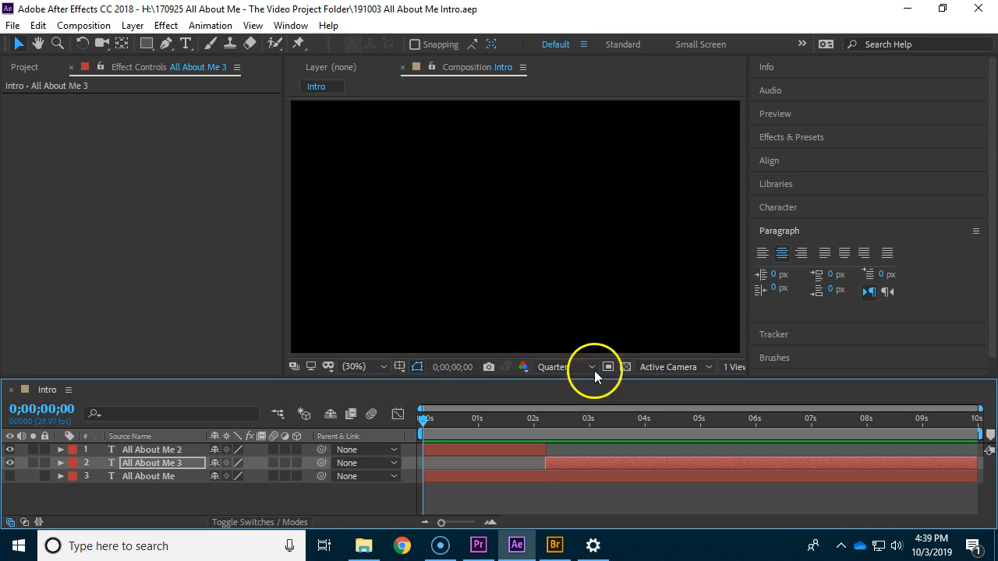
- Switch to Premiere Pro and show the Master sequence's second video track
click(477, 546)
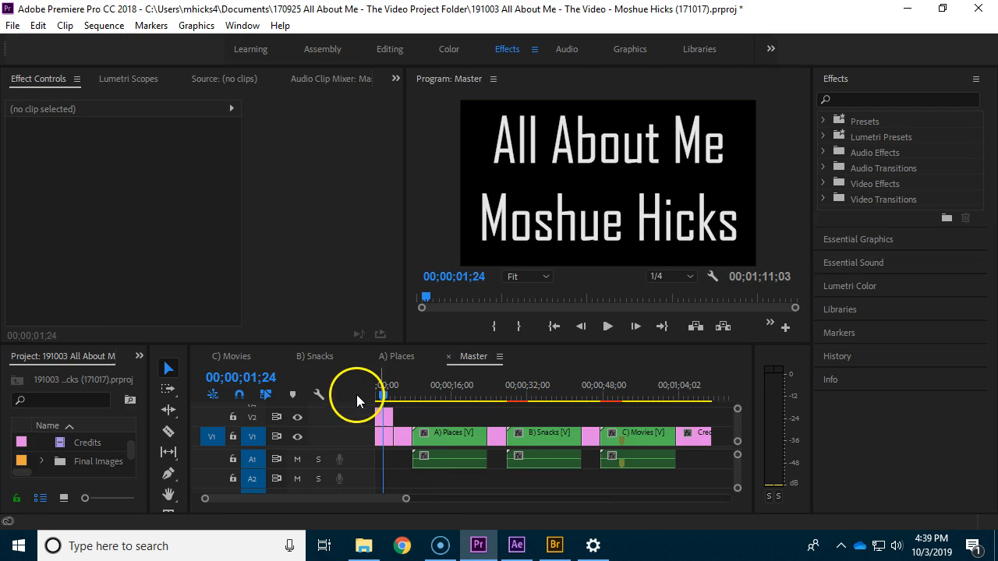
mouse_move(382, 424)
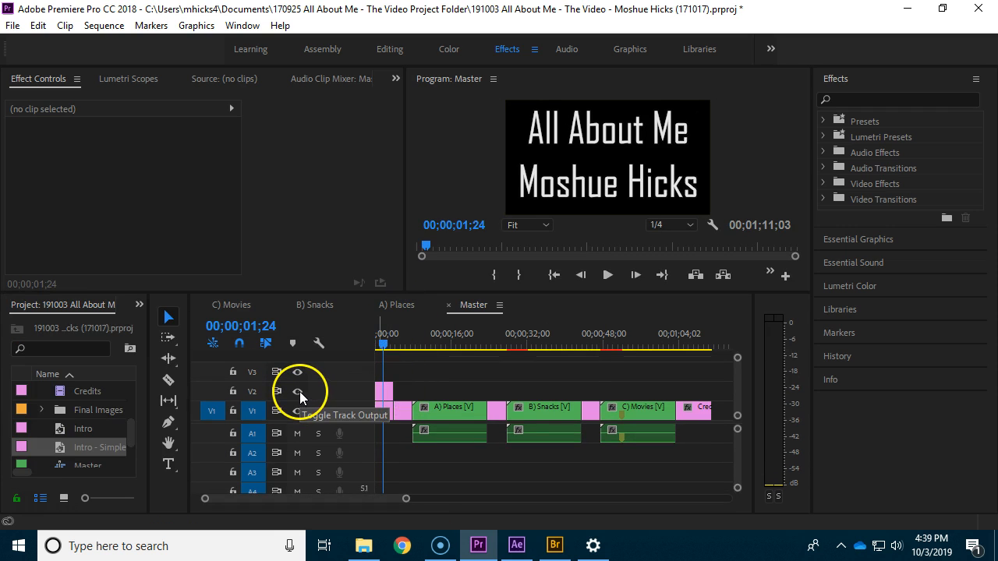
click(382, 393)
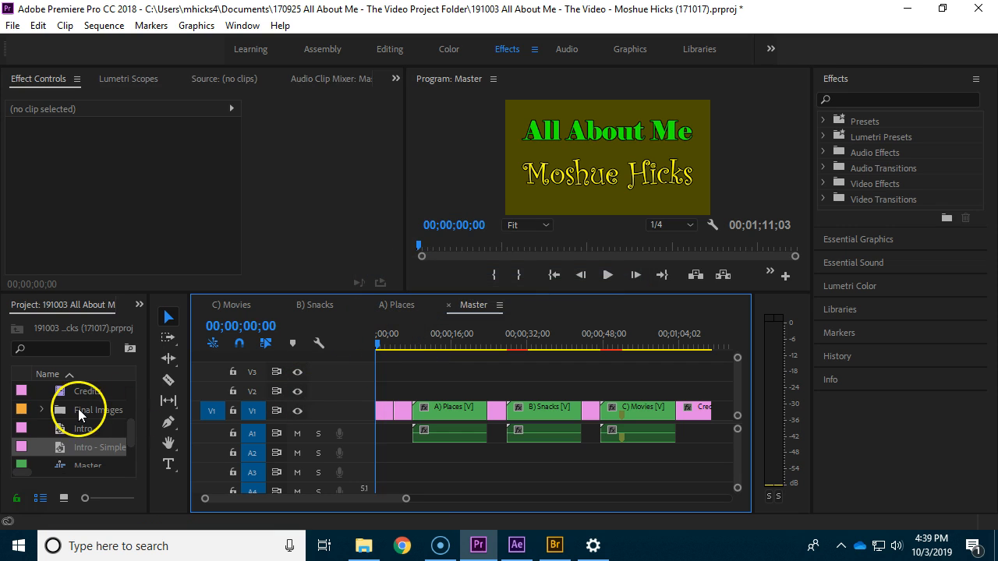
mouse_move(13, 31)
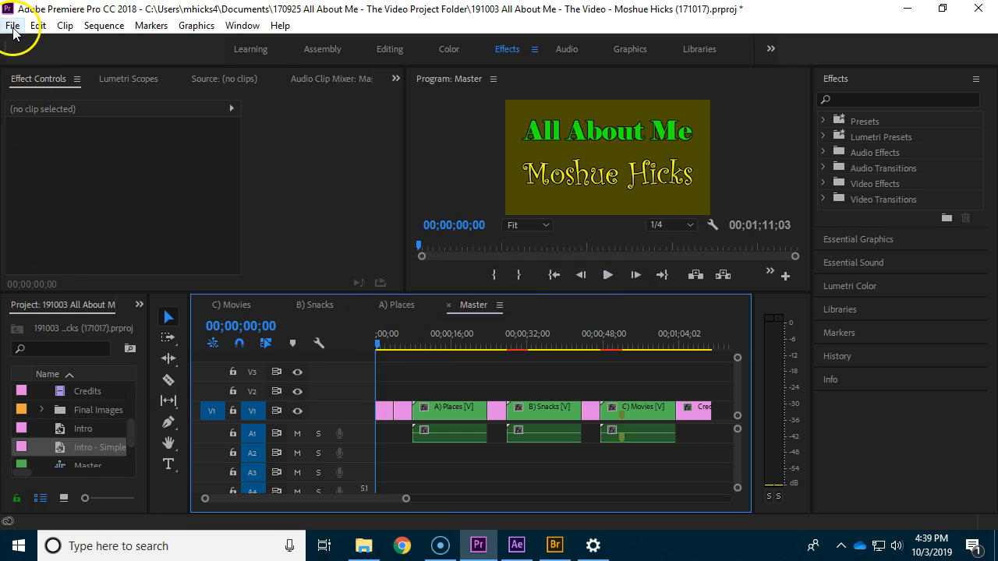
- Start a Dynamic Link import and browse to the intro After Effects project on the H: drive
click(13, 25)
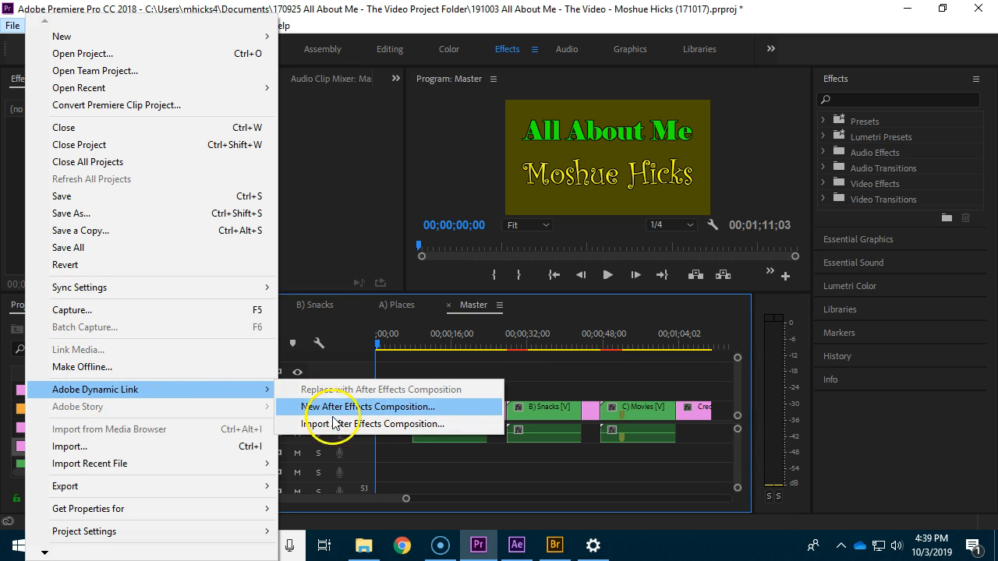
click(378, 424)
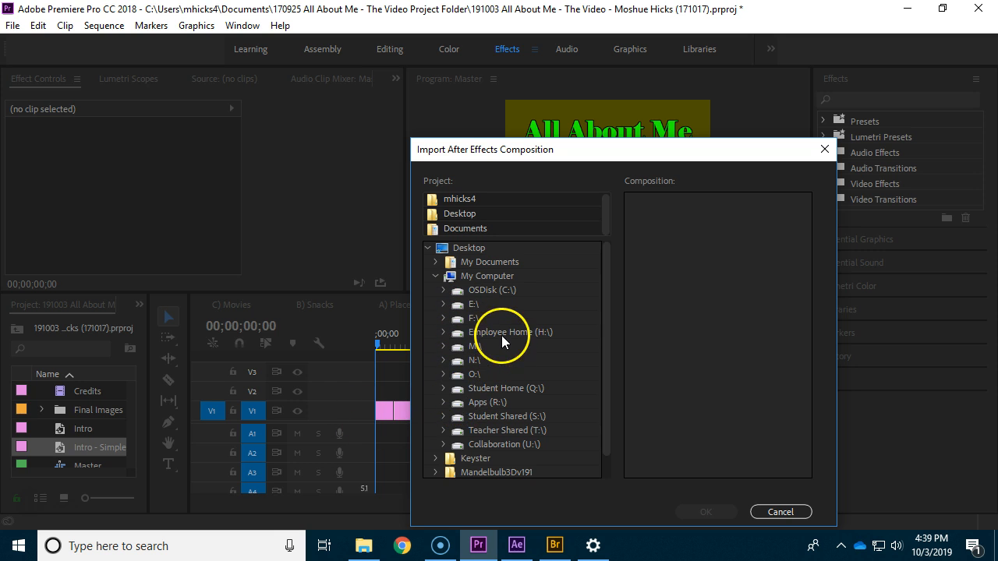
click(442, 330)
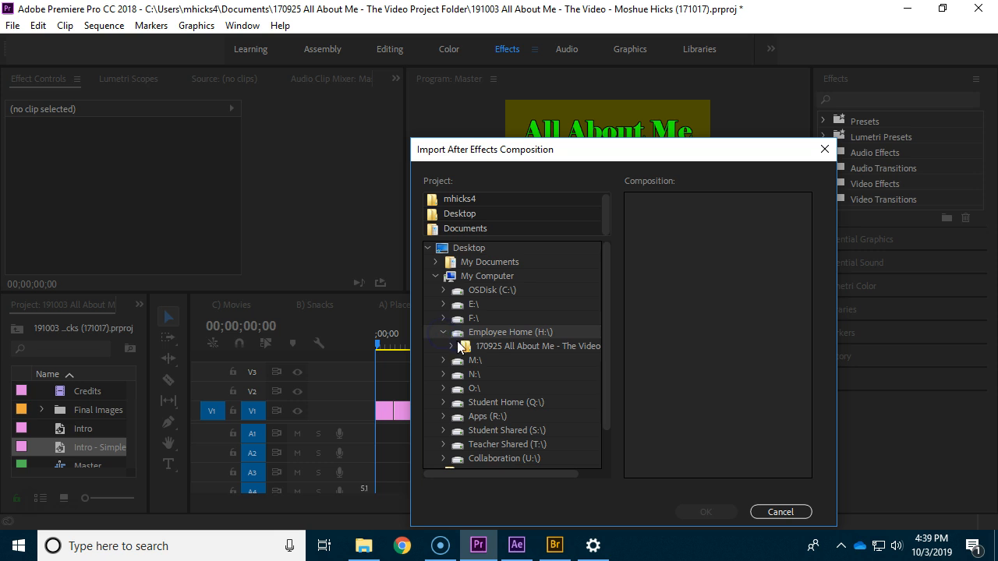
click(451, 346)
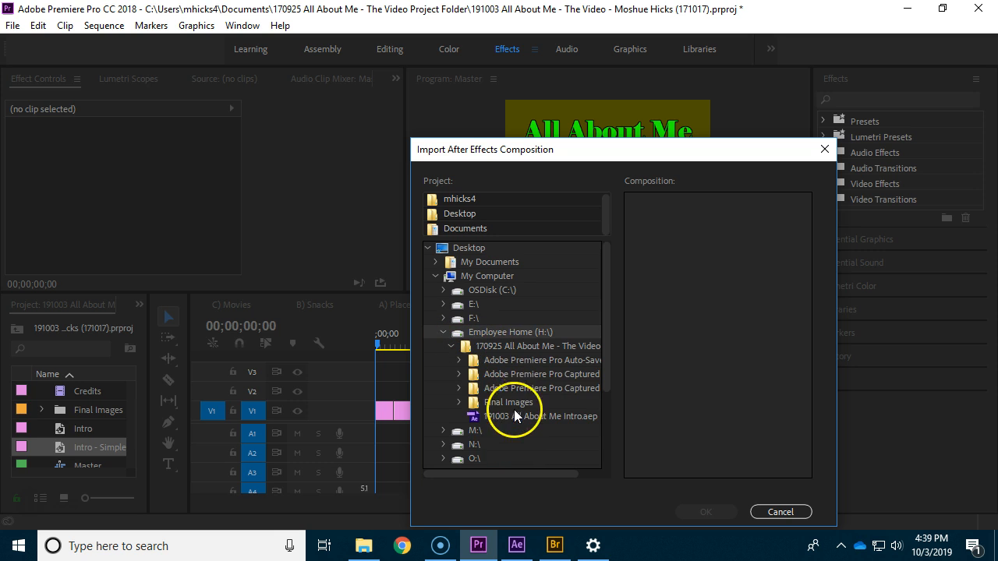
click(539, 415)
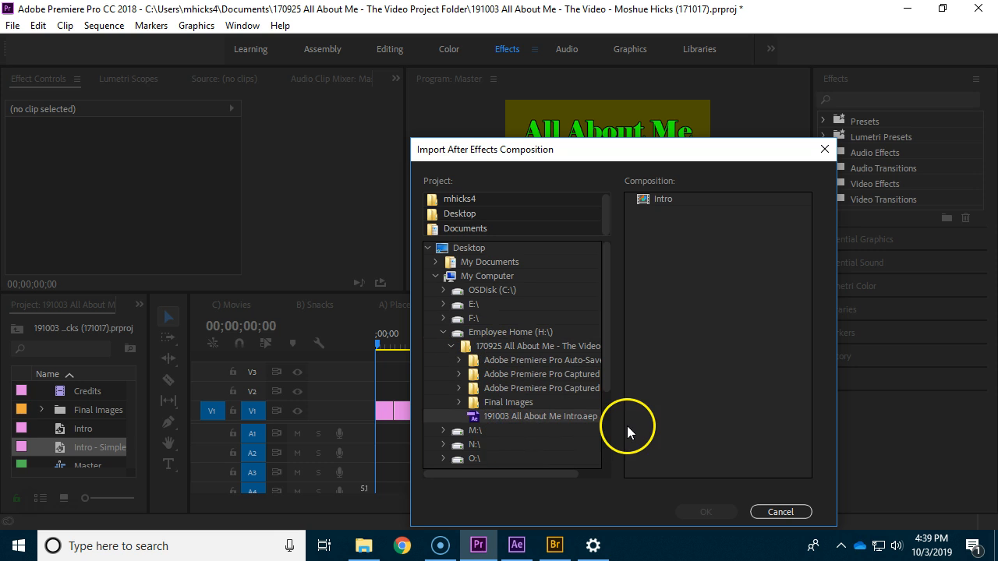
mouse_move(608, 424)
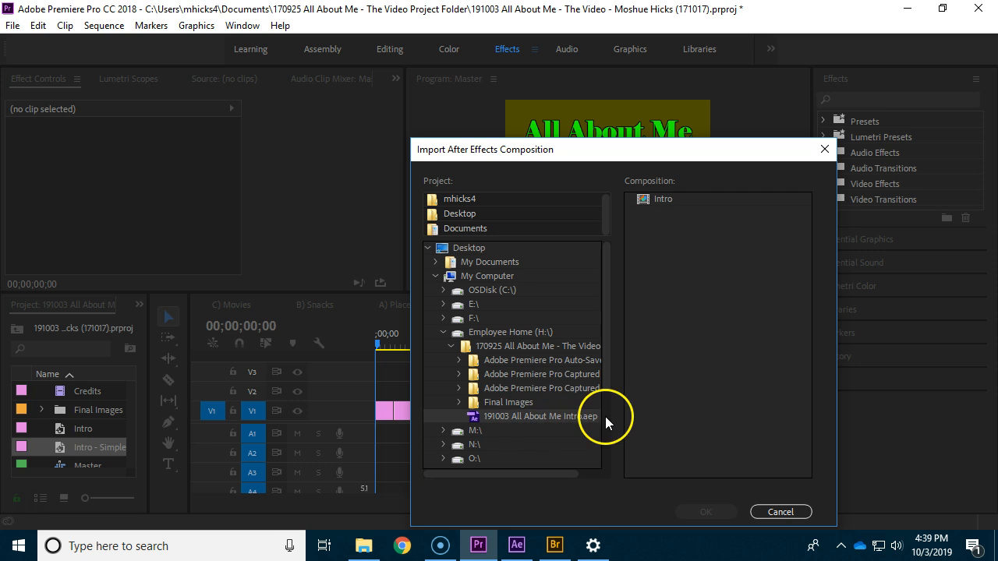
mouse_move(658, 358)
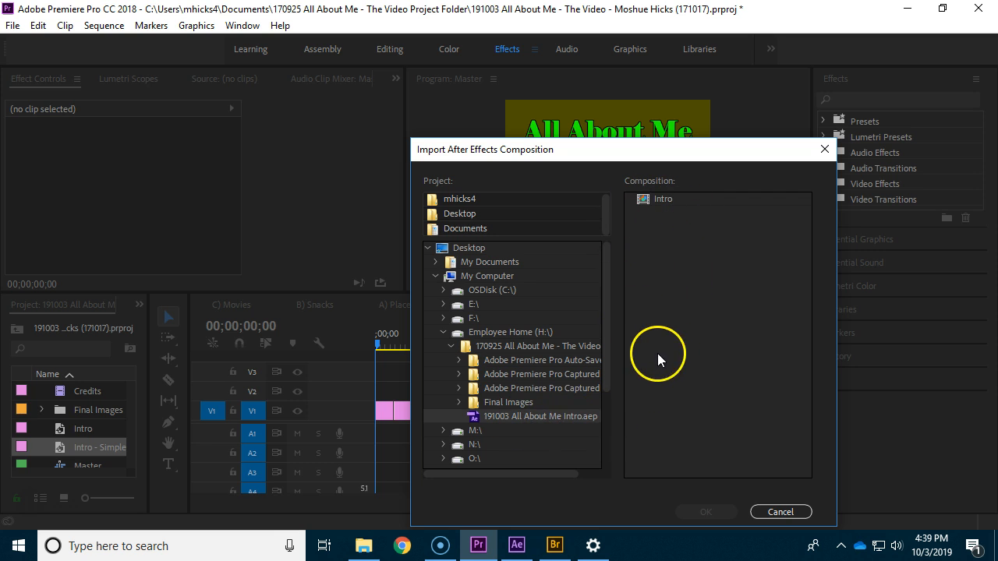
- Import the Intro composition from that project as a linked item
click(663, 199)
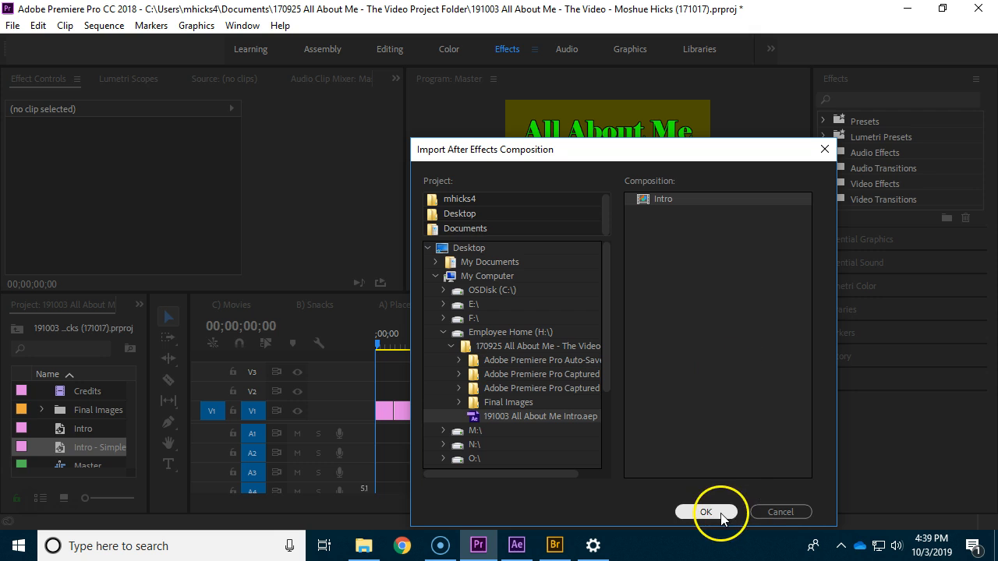
click(705, 511)
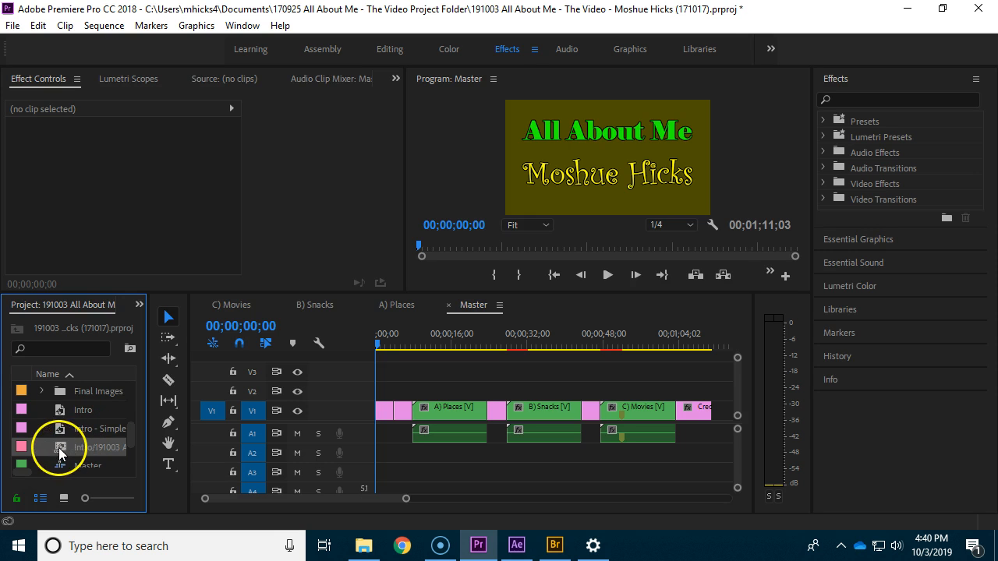
- Drop the Intro Dynamic Link clip onto V2 at the start of the Master sequence
drag(60, 446, 397, 387)
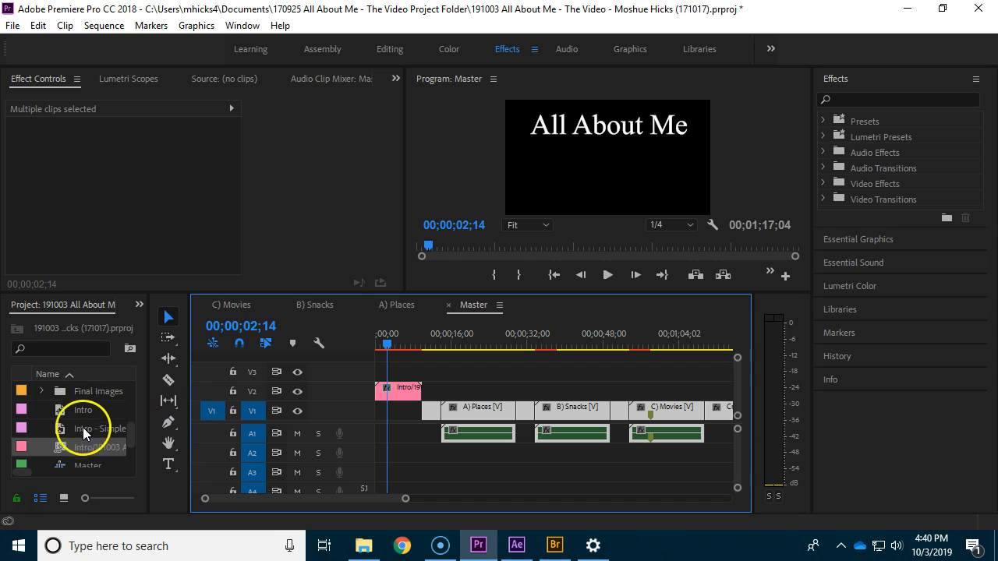
click(12, 25)
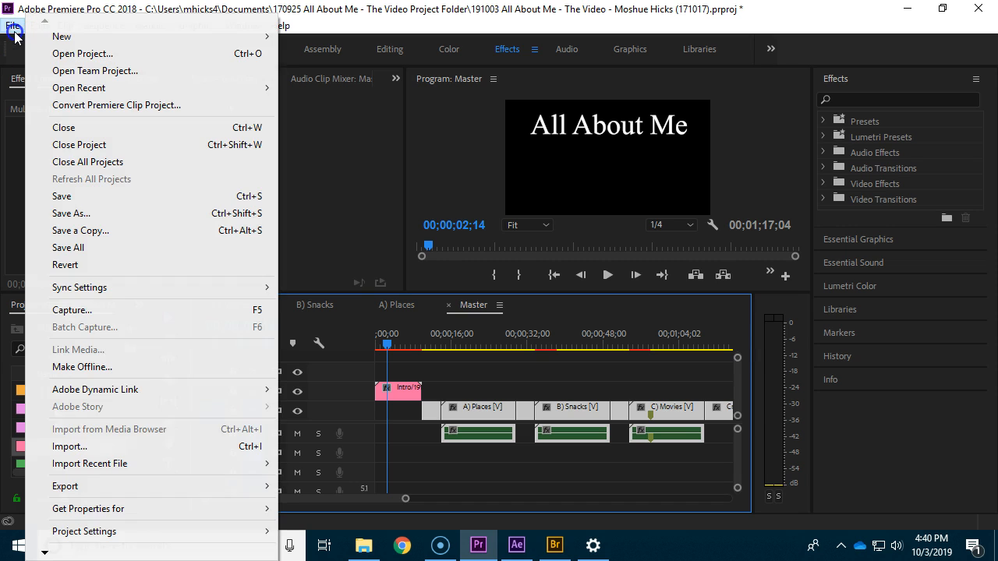
- Create a new 1920x1080 color matte and give it a dark green colour
click(62, 35)
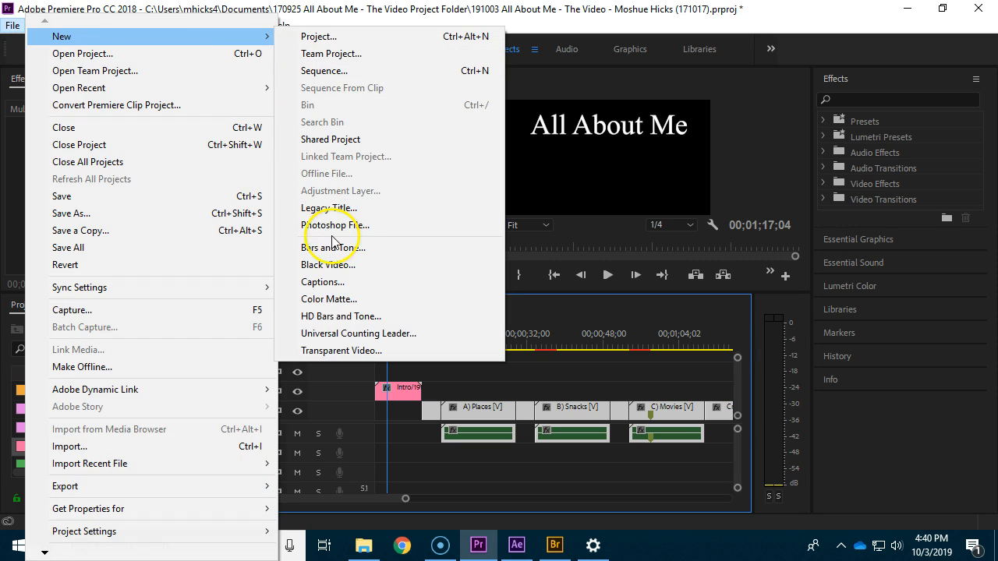
click(327, 299)
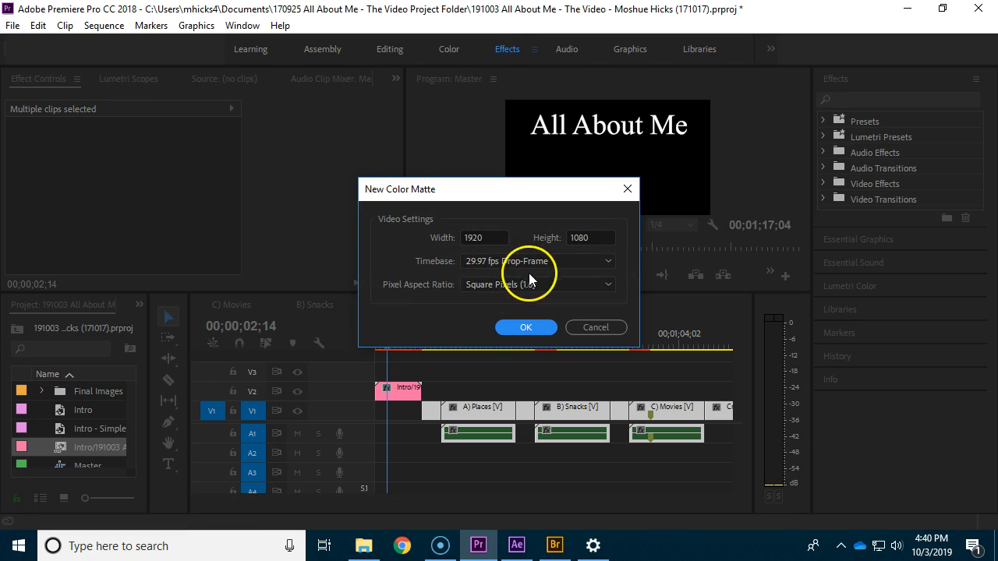
click(525, 327)
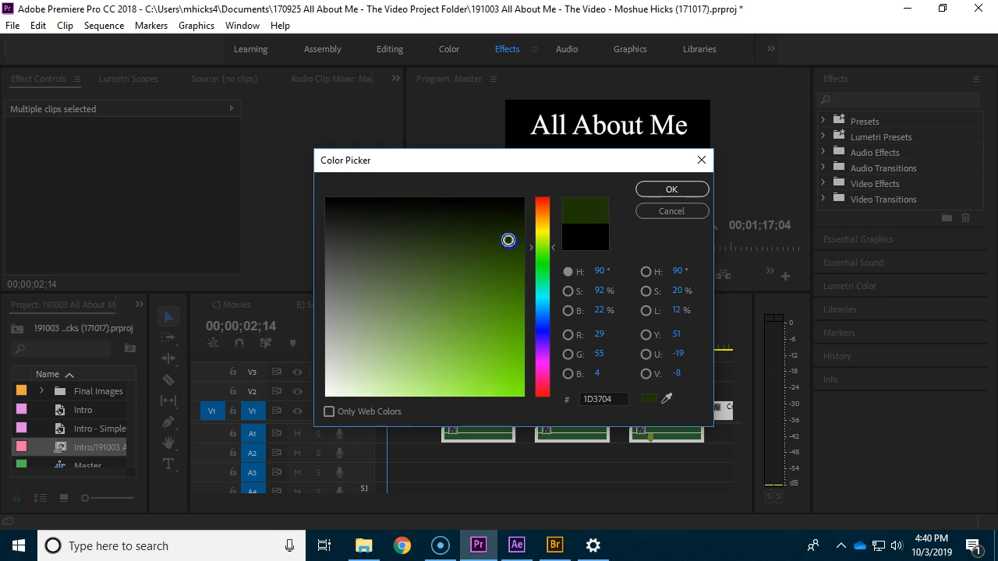
click(671, 189)
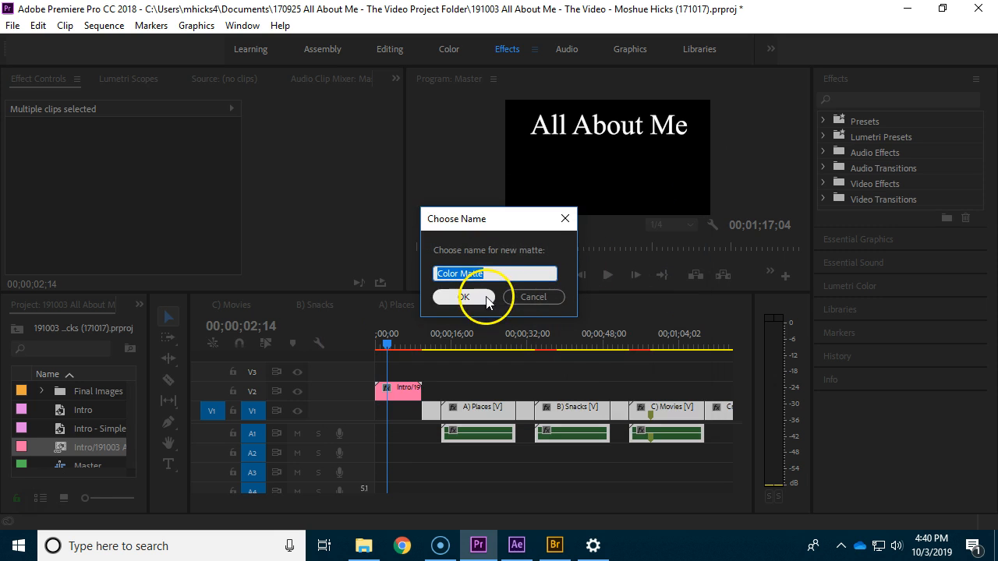
- Name the new matte 'Intro Color Matte'
text(Intro Co)
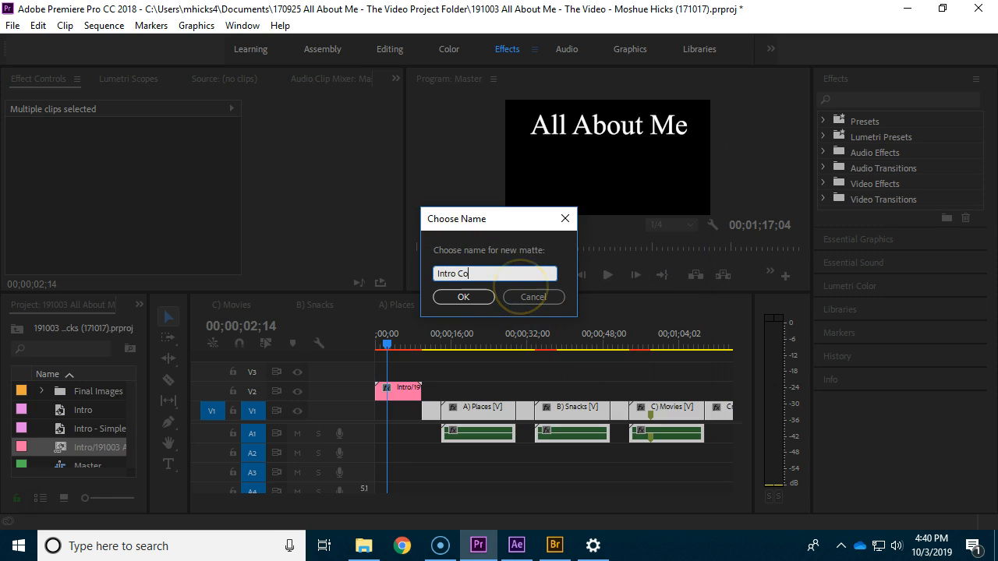
text(lor Matte)
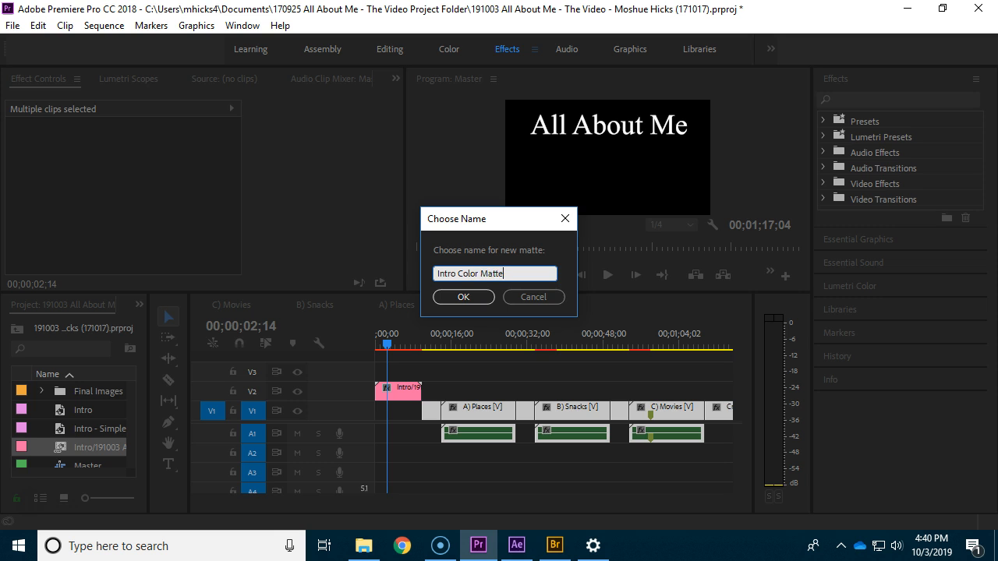
click(461, 297)
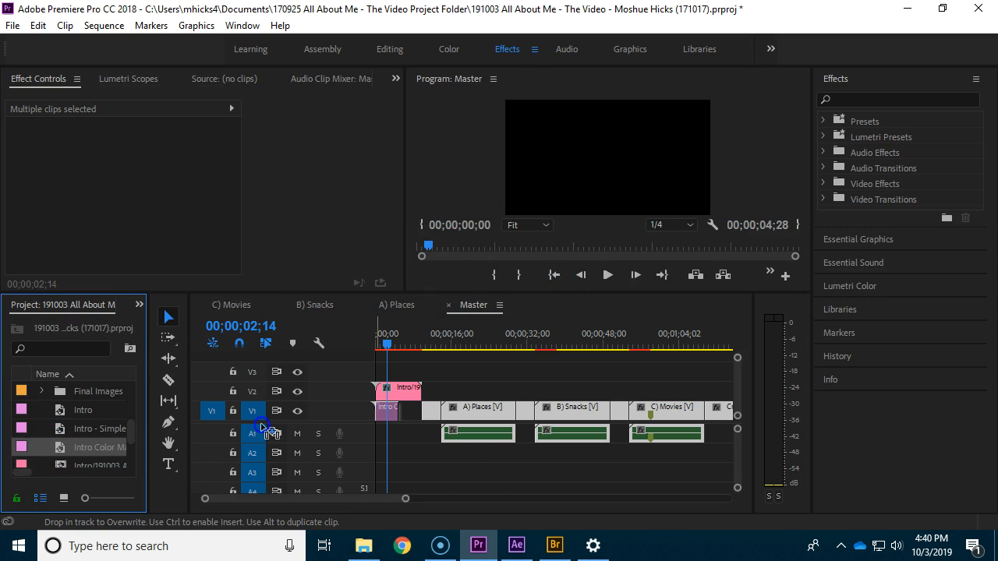
- Place Intro Color Matte on V1 beneath the Intro clip at the sequence start
click(382, 343)
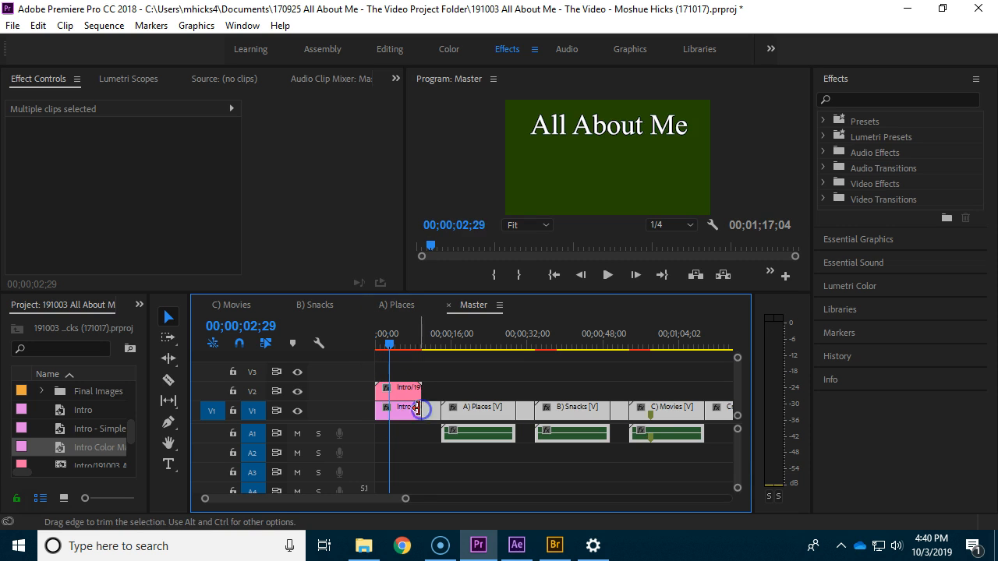
click(608, 274)
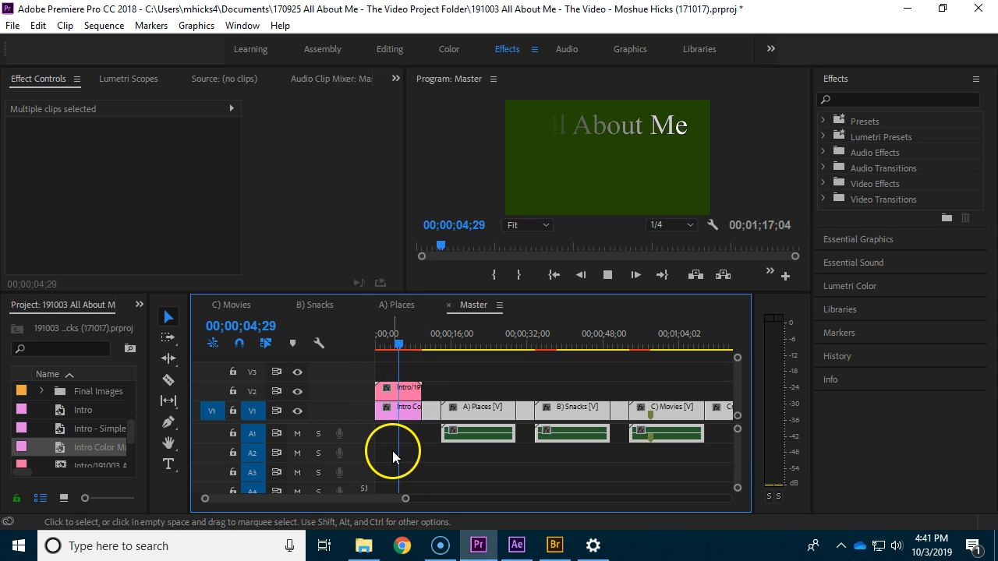